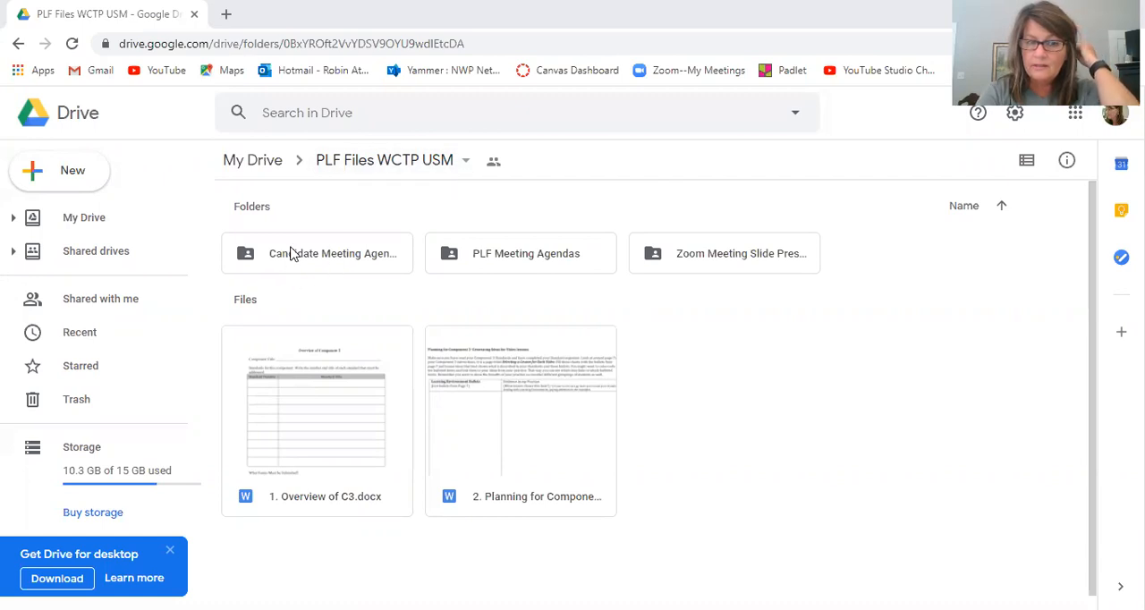
mouse_move(308, 260)
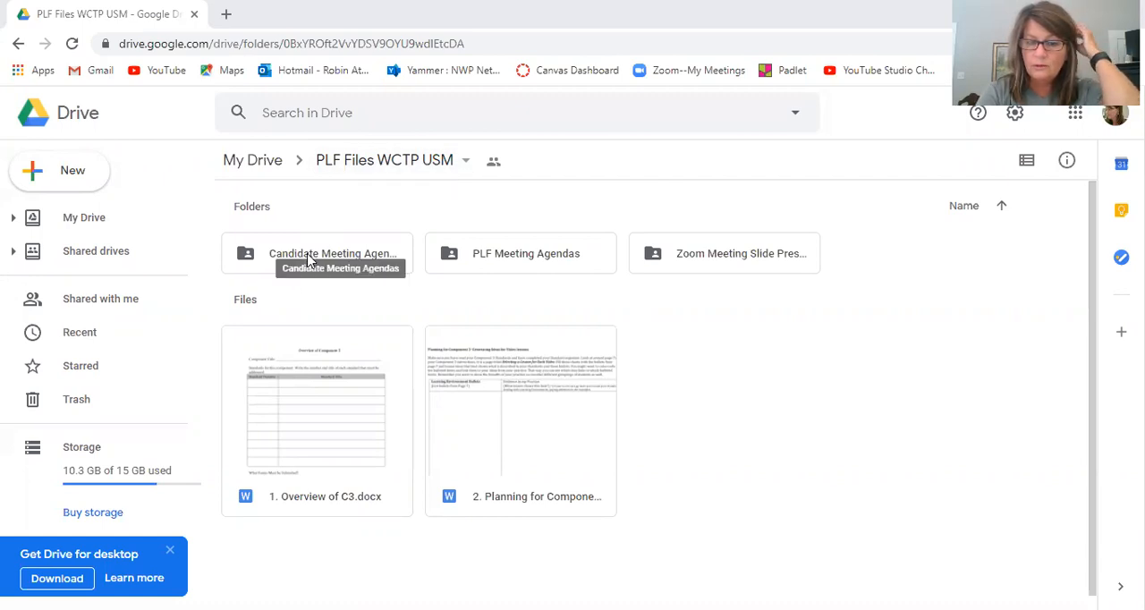
mouse_move(327, 399)
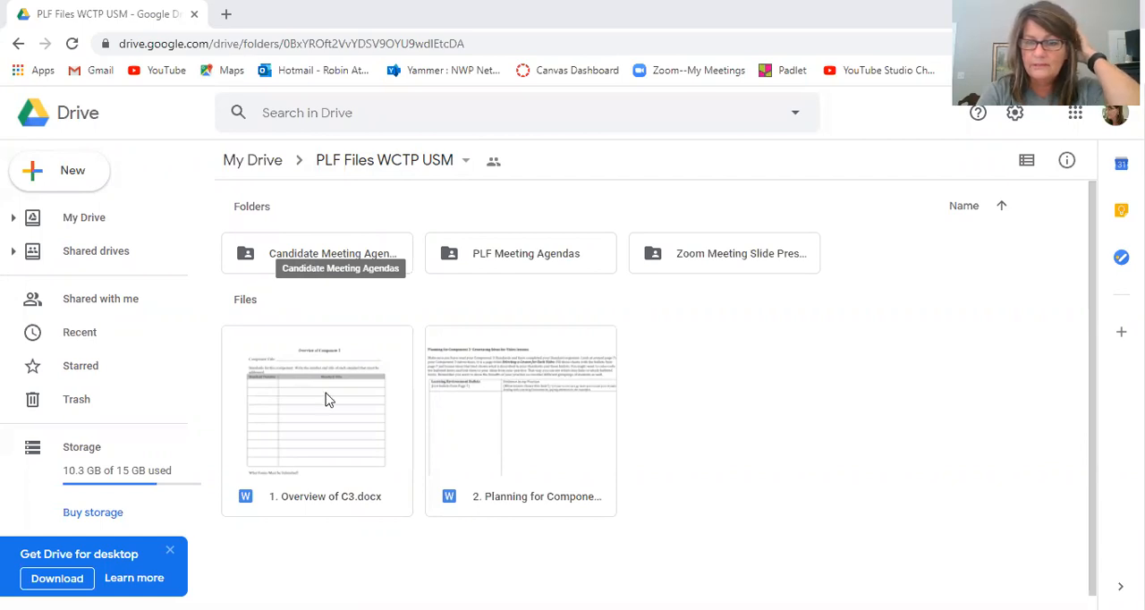
mouse_move(376, 454)
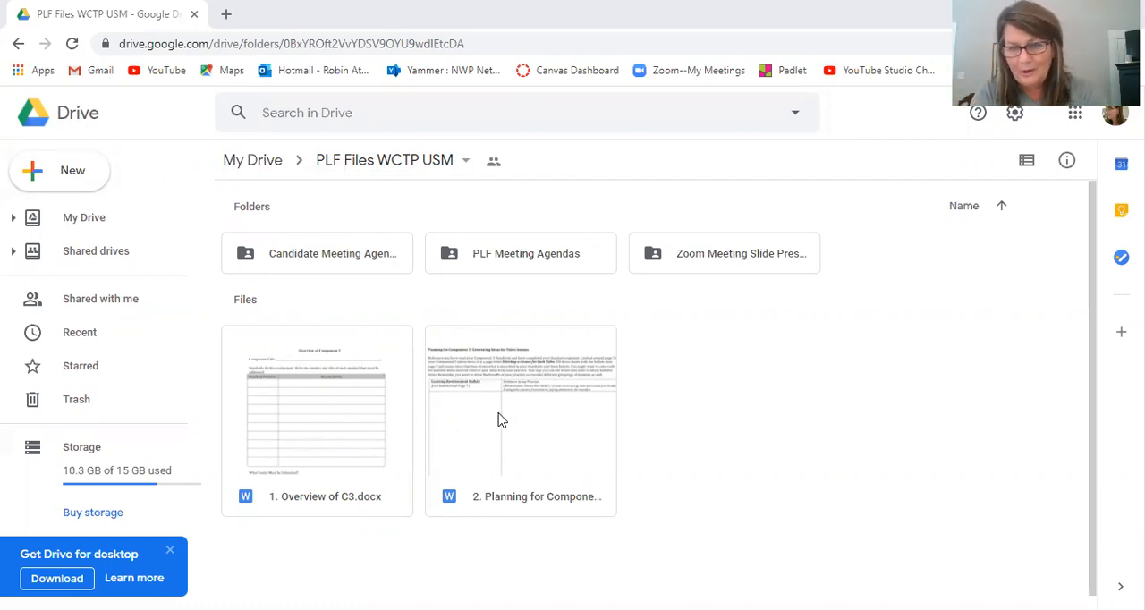
mouse_move(376, 279)
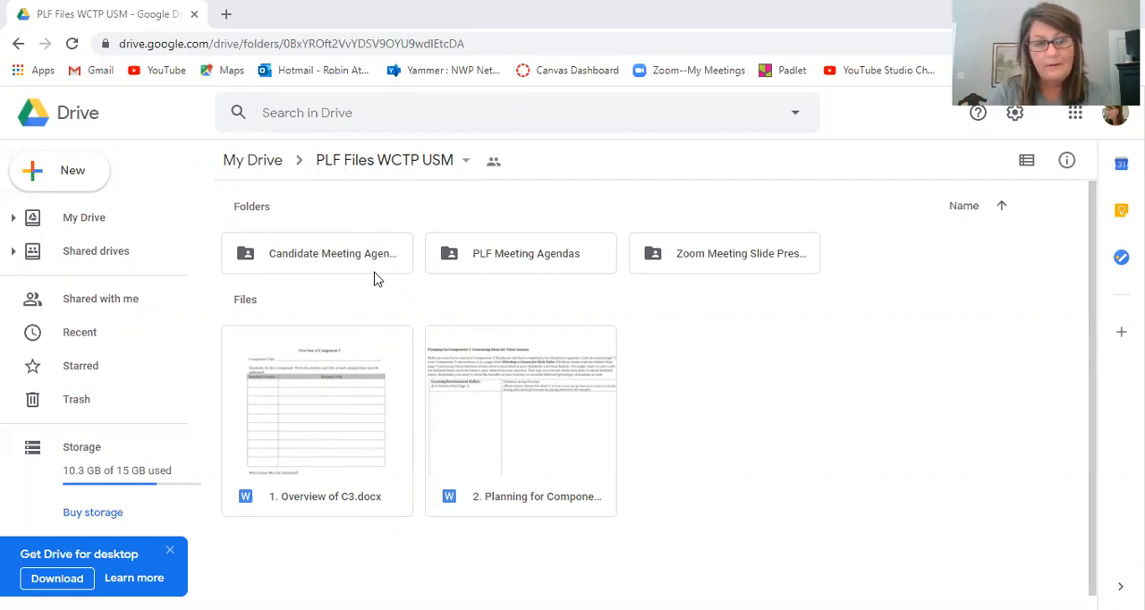
mouse_move(367, 259)
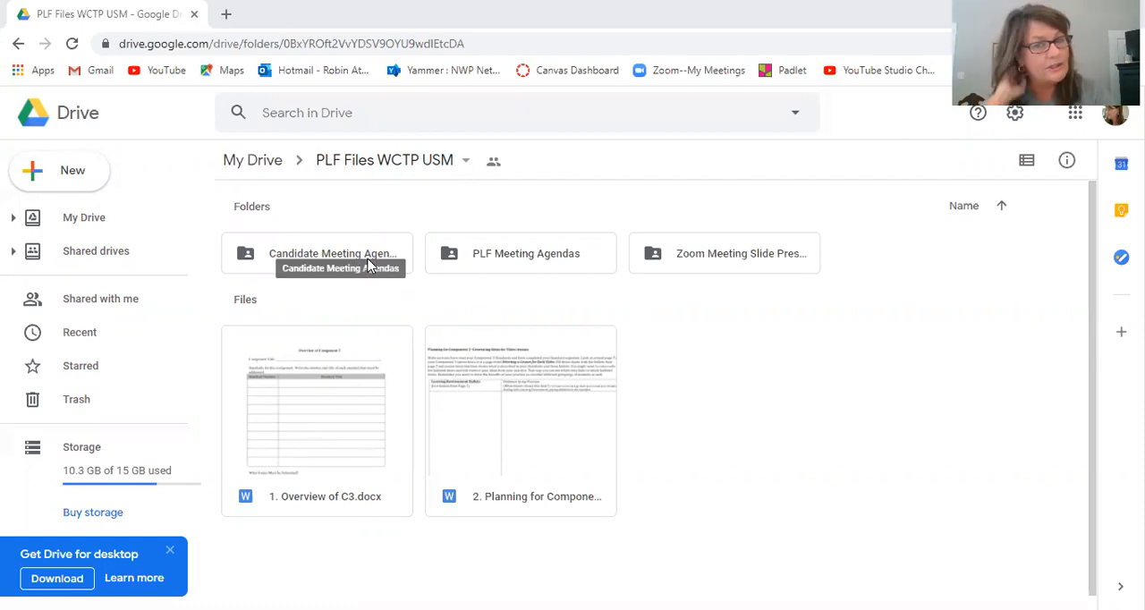
mouse_move(526, 254)
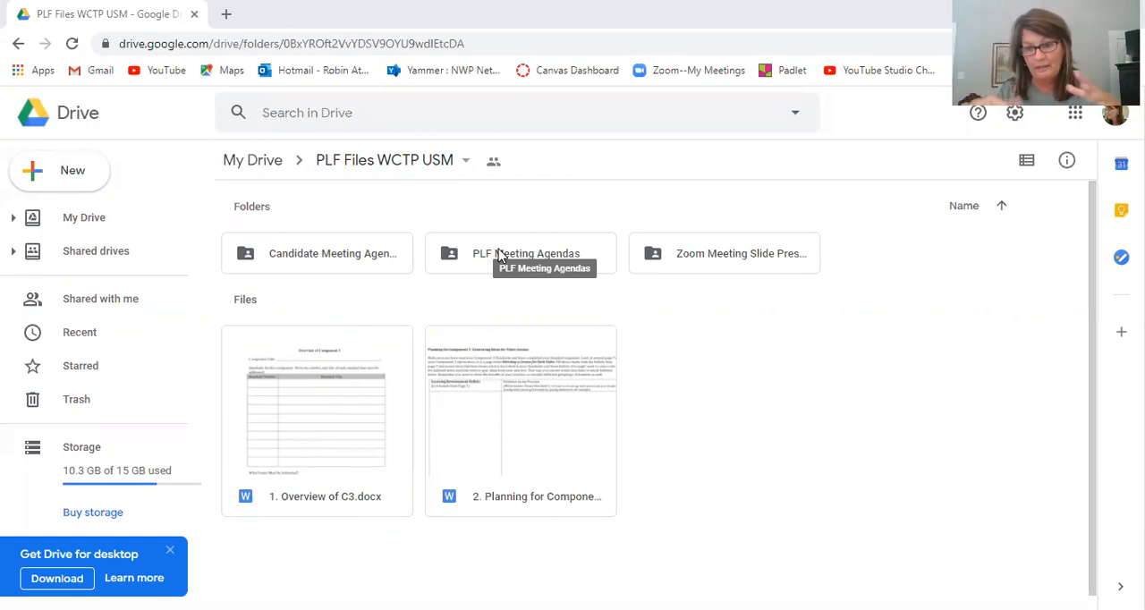
mouse_move(526, 260)
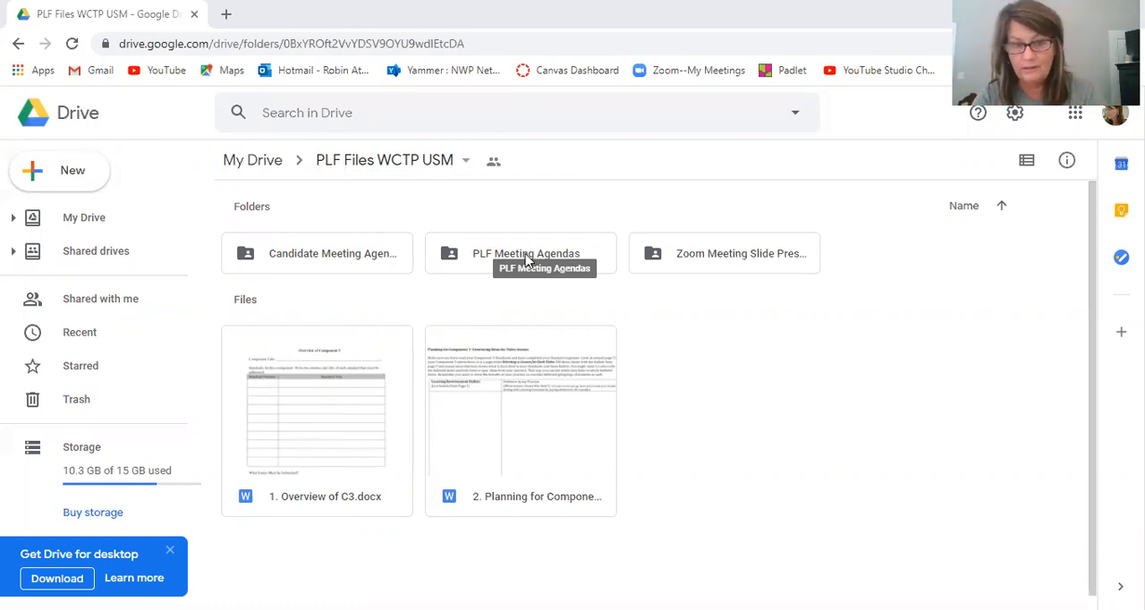
mouse_move(544, 254)
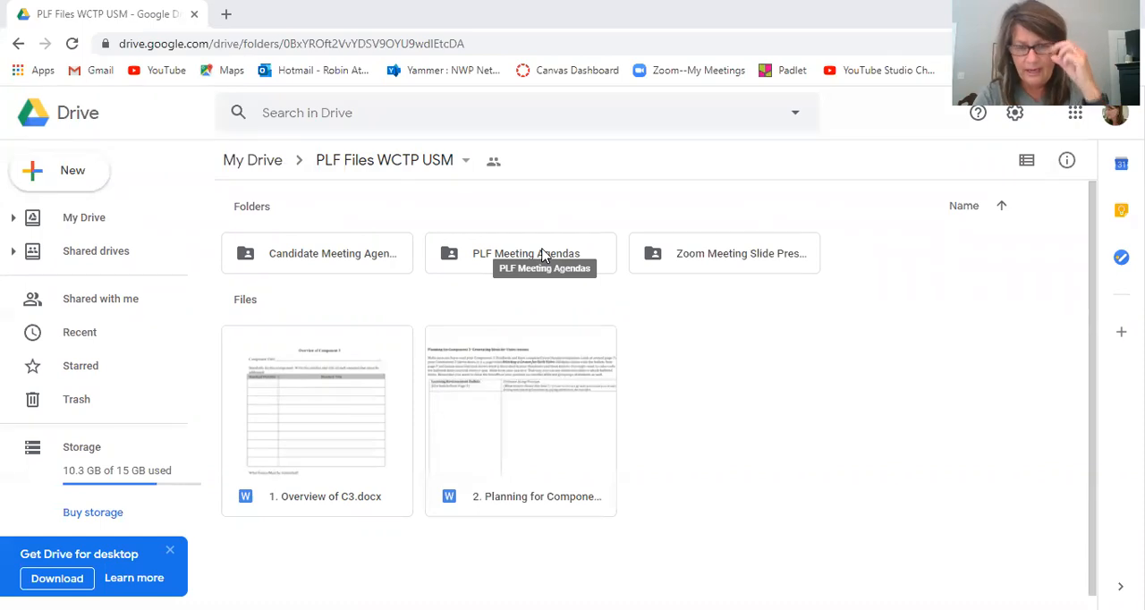
mouse_move(737, 254)
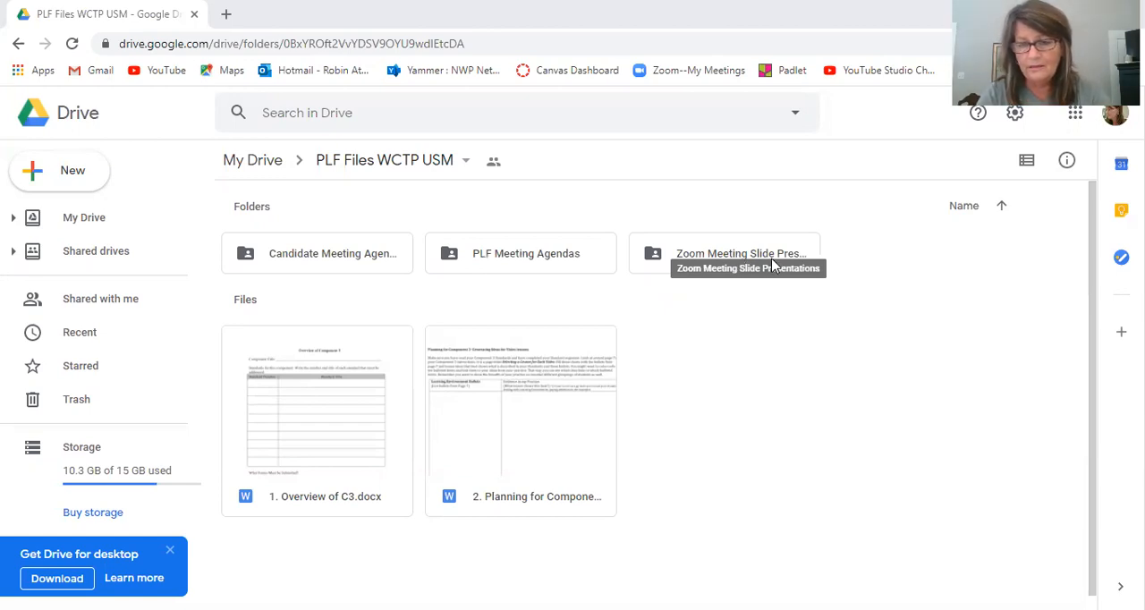
mouse_move(759, 260)
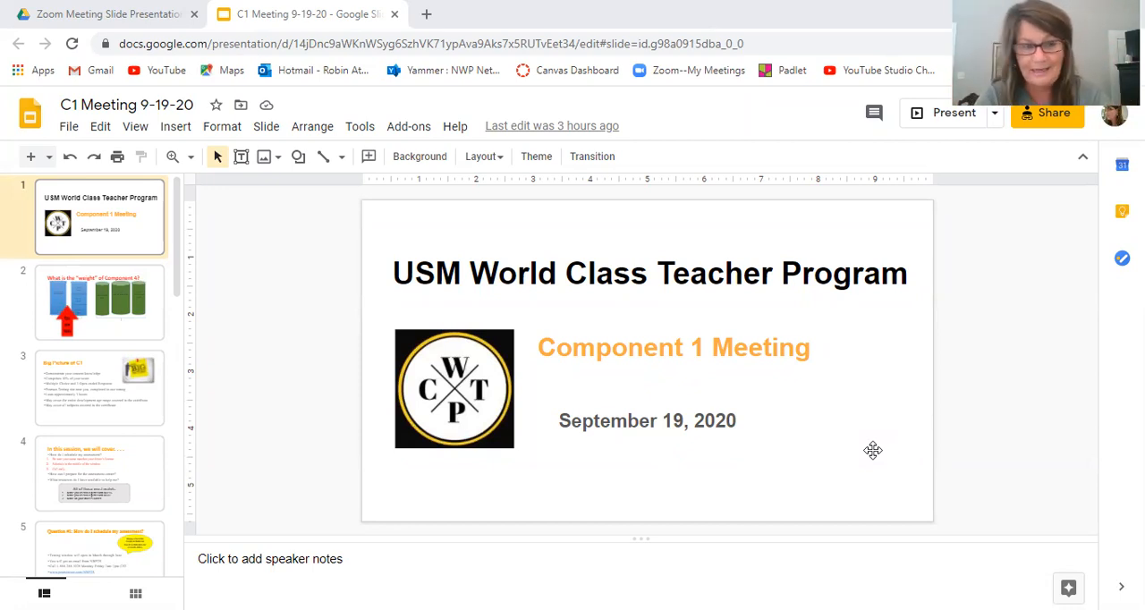
mouse_move(690, 463)
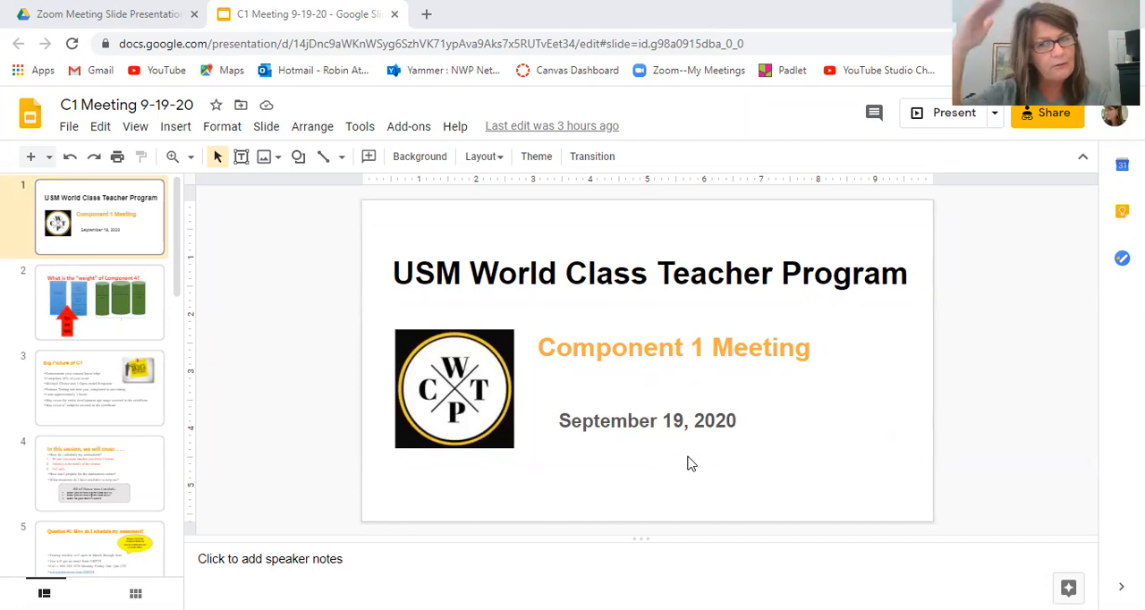
mouse_move(678, 449)
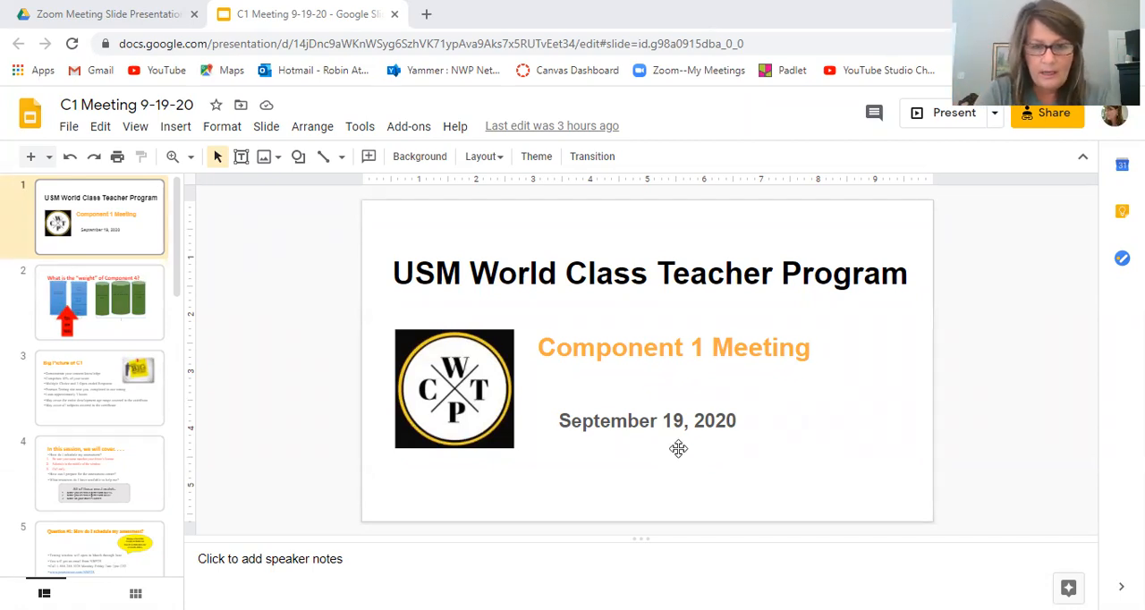
mouse_move(324, 340)
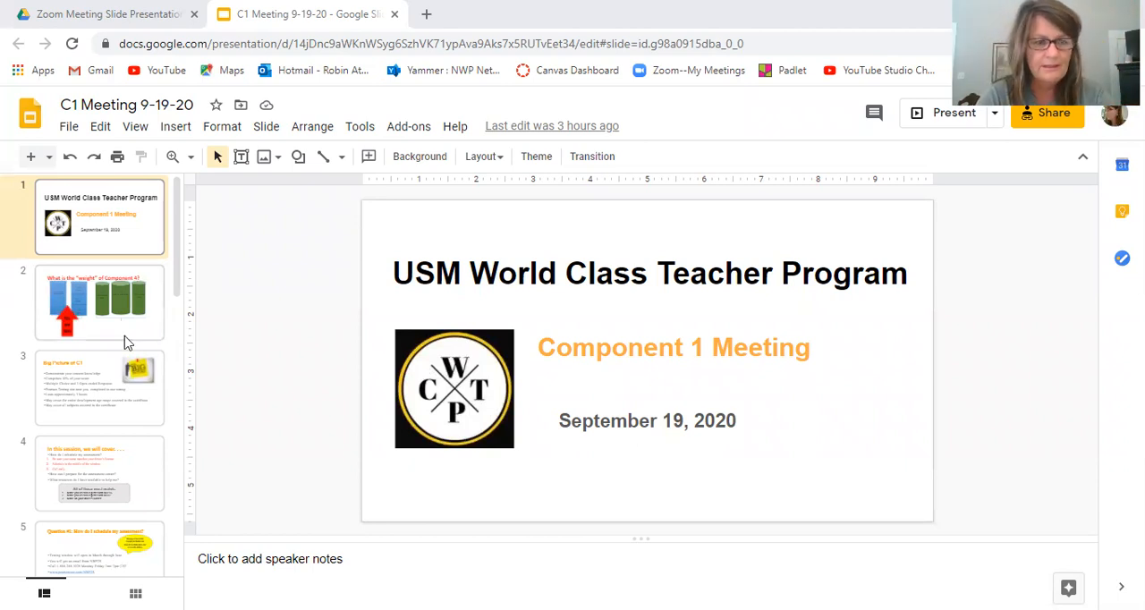
Show slide 2 asking what the weight of Component 4 is.
left_click(100, 301)
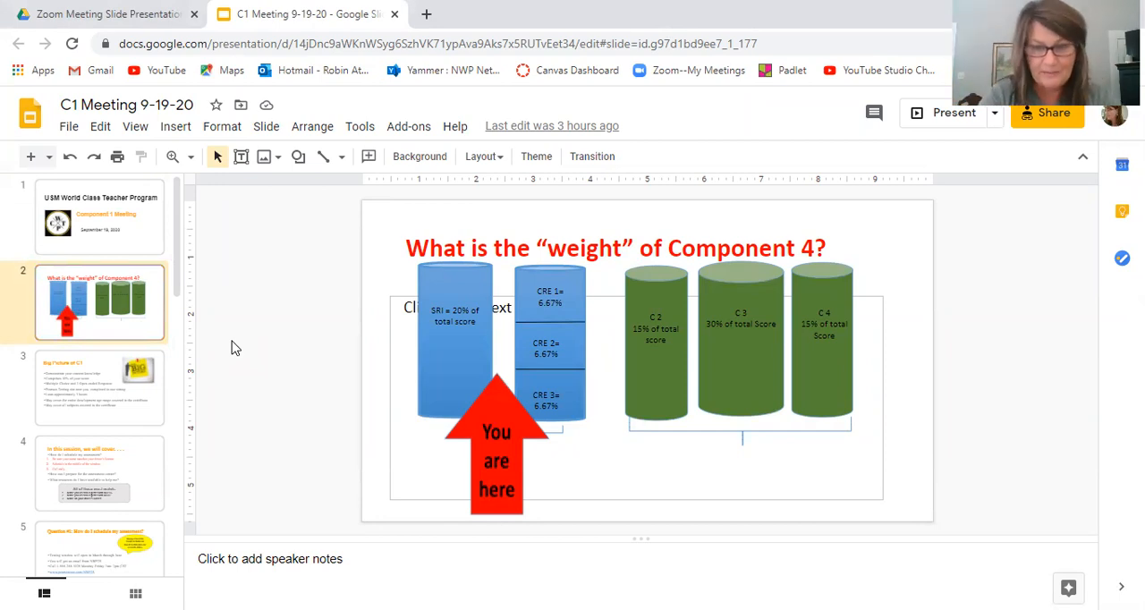
mouse_move(384, 358)
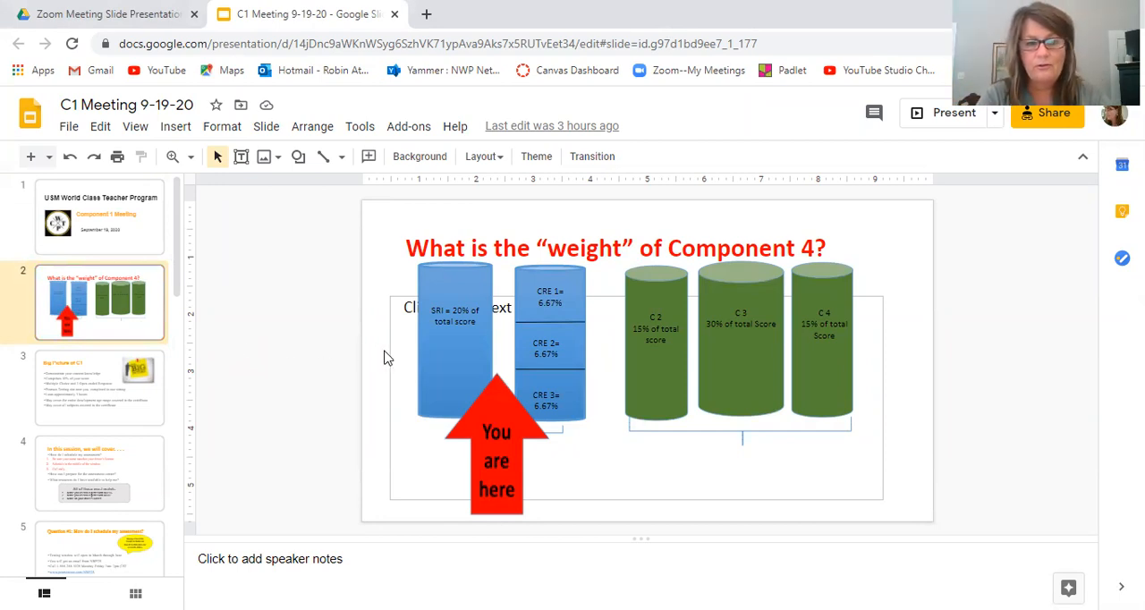
mouse_move(443, 343)
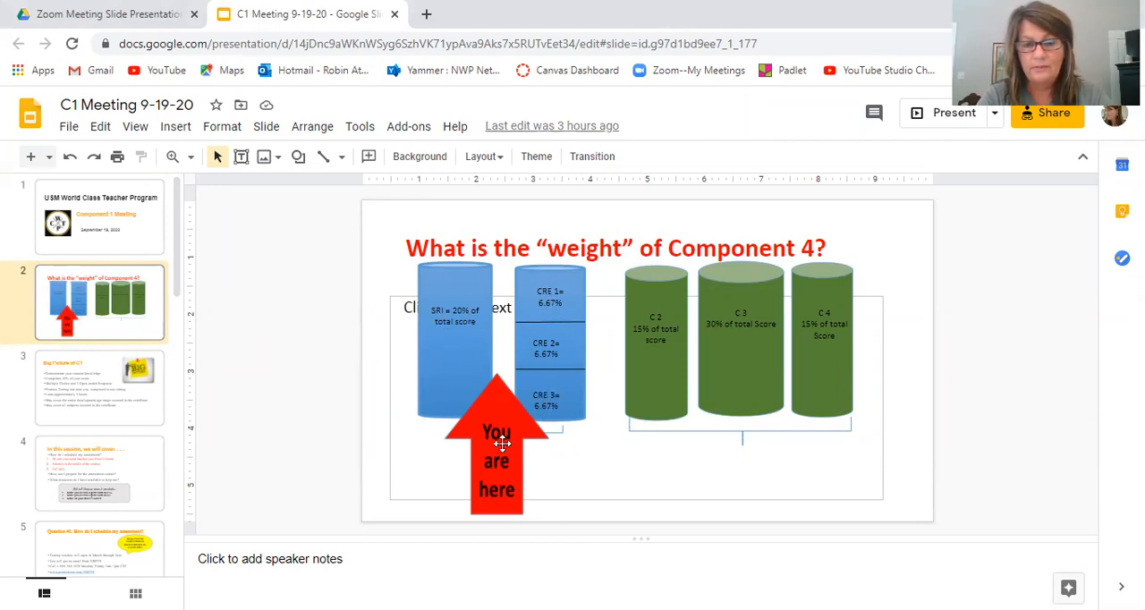
mouse_move(517, 441)
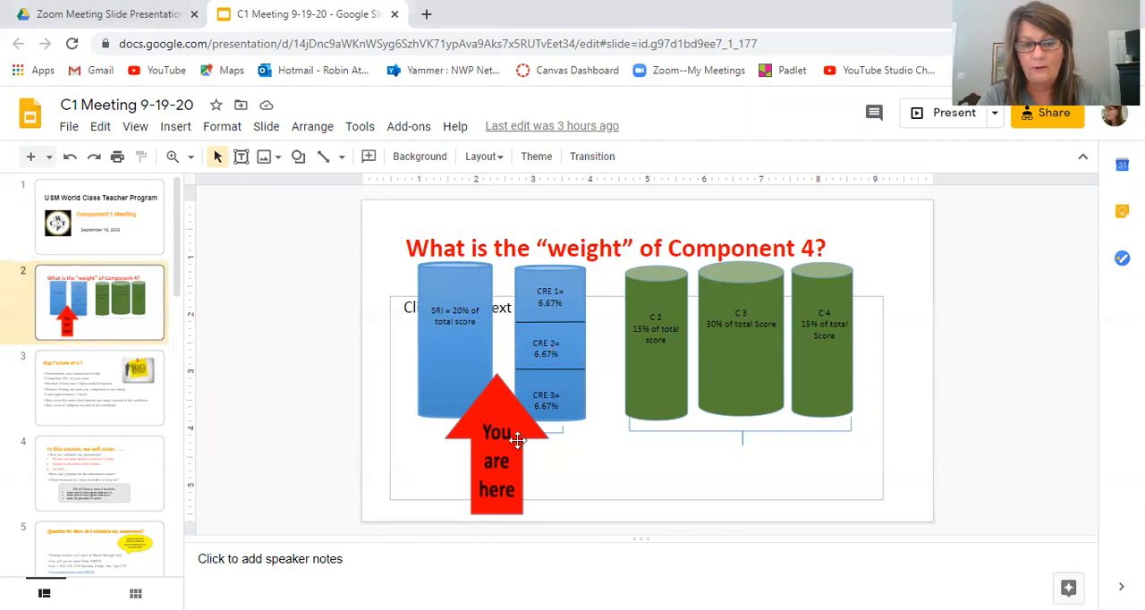
mouse_move(515, 455)
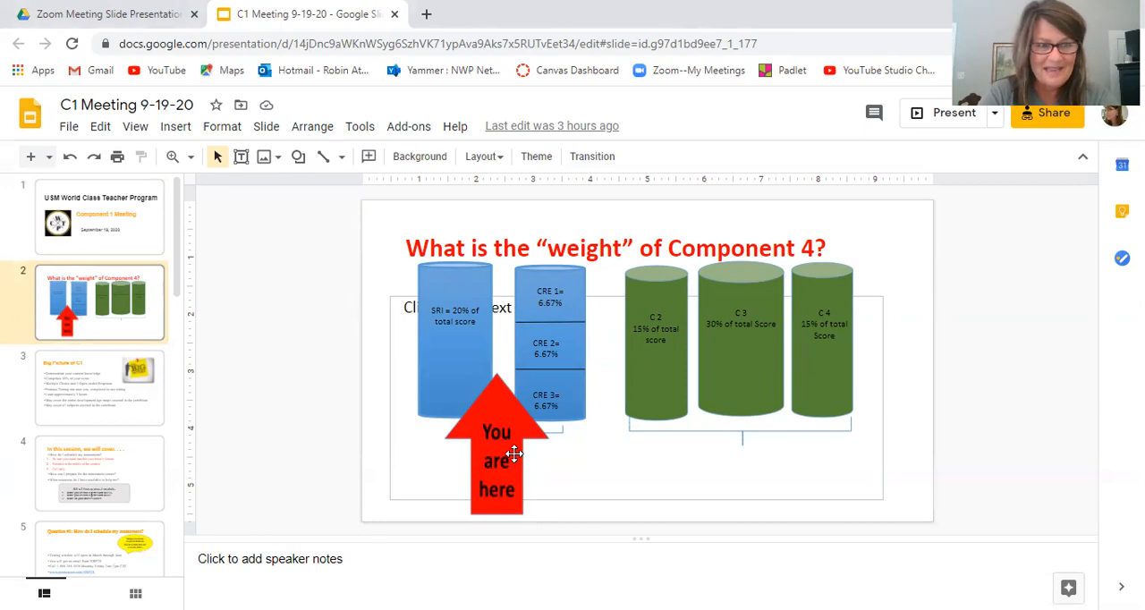
Show slide 3, 'Big Picture of C1', with the exam's key facts.
left_click(100, 387)
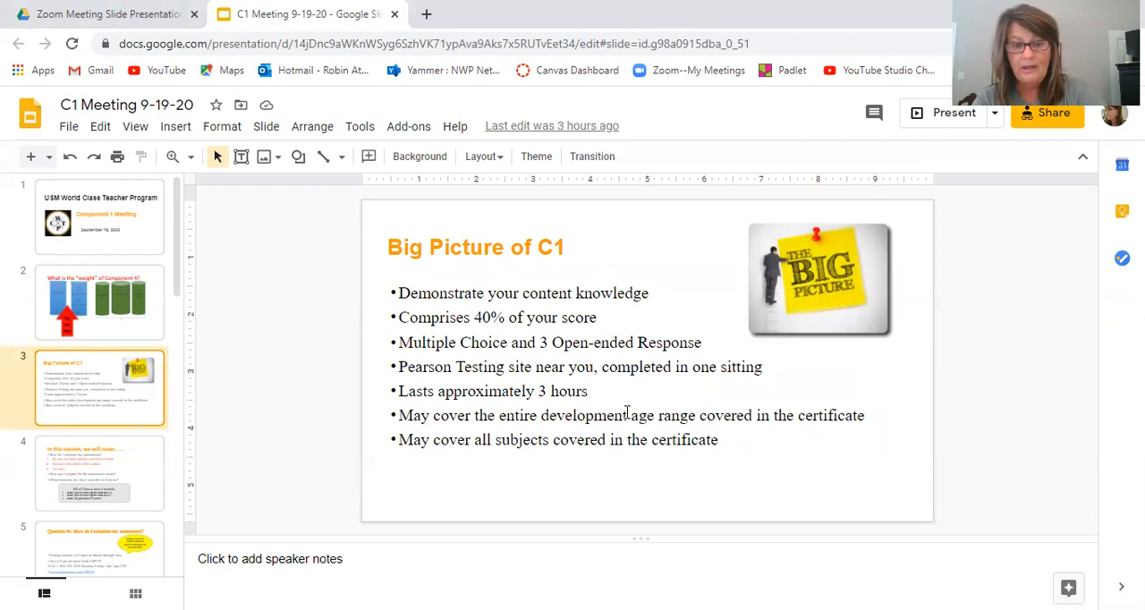
mouse_move(478, 440)
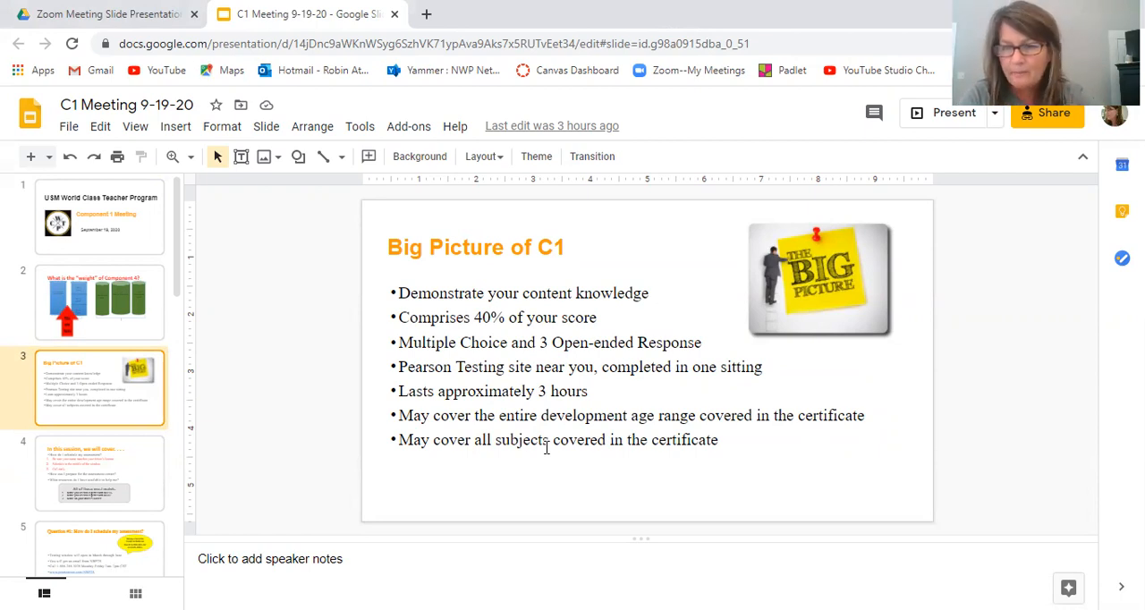
mouse_move(175, 431)
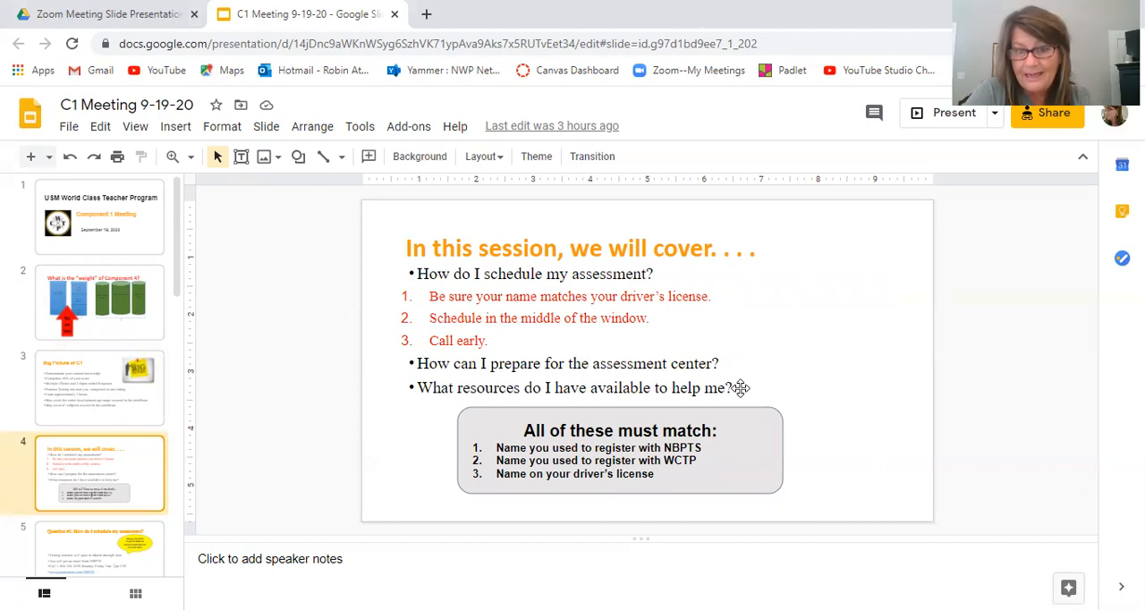
mouse_move(759, 377)
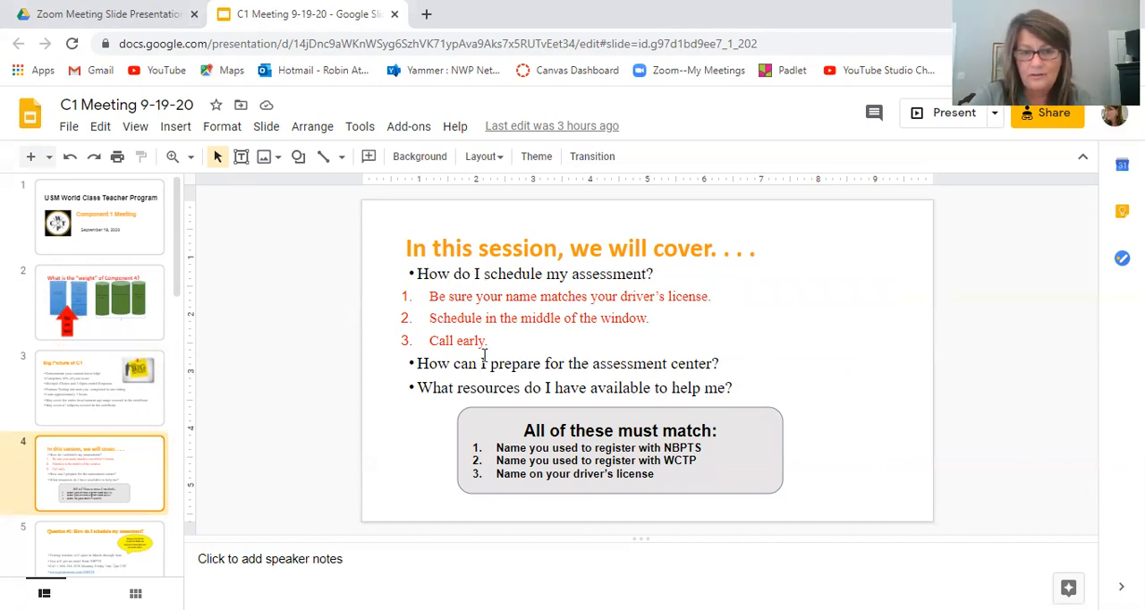
mouse_move(644, 390)
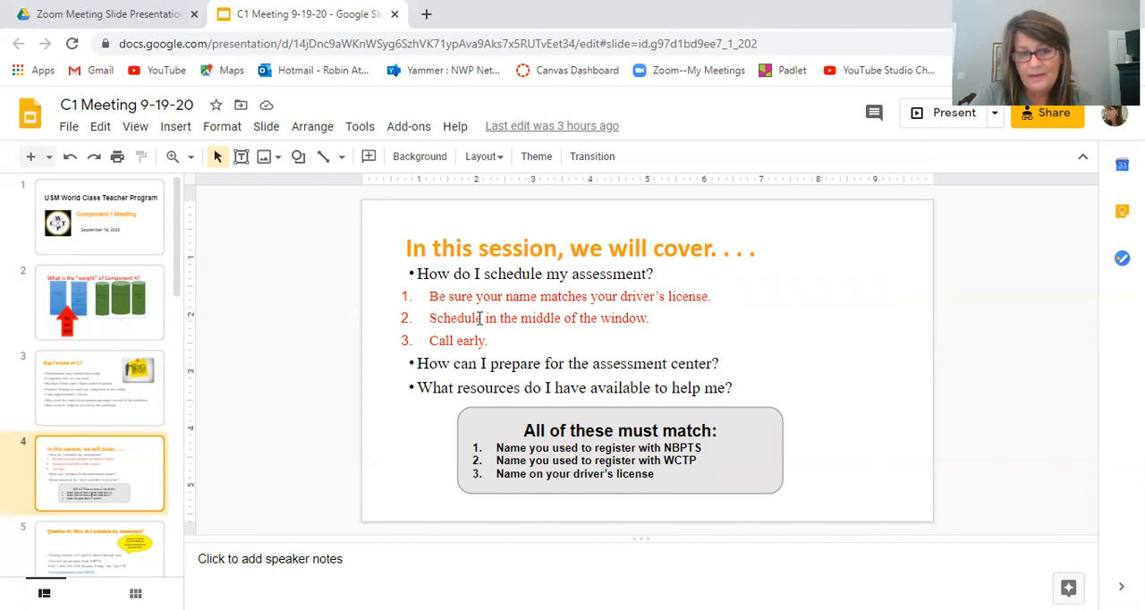
mouse_move(612, 321)
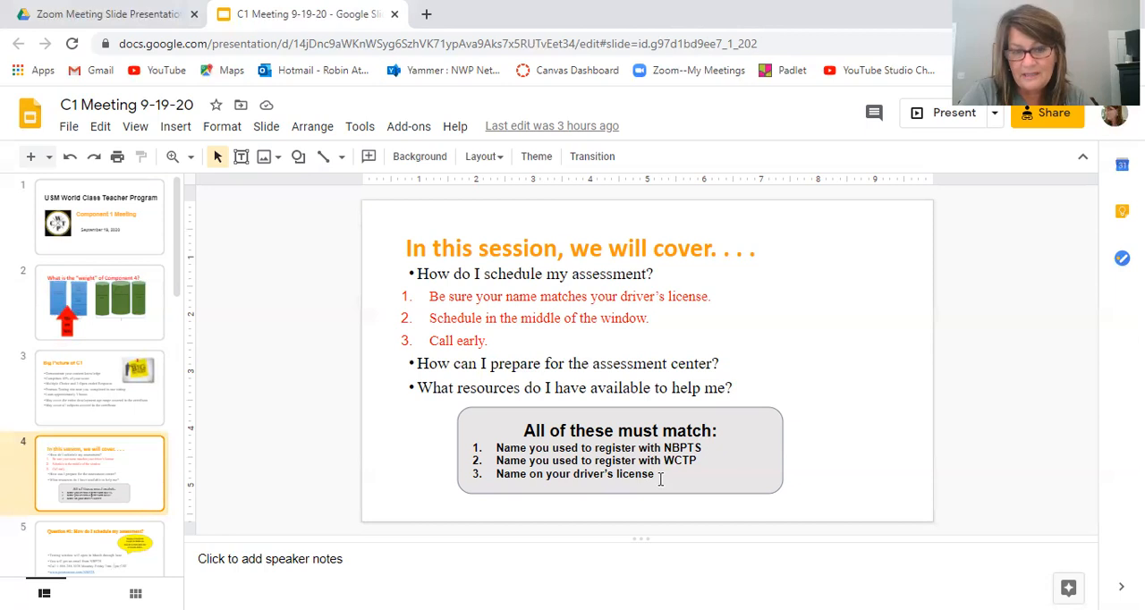
double_click(682, 448)
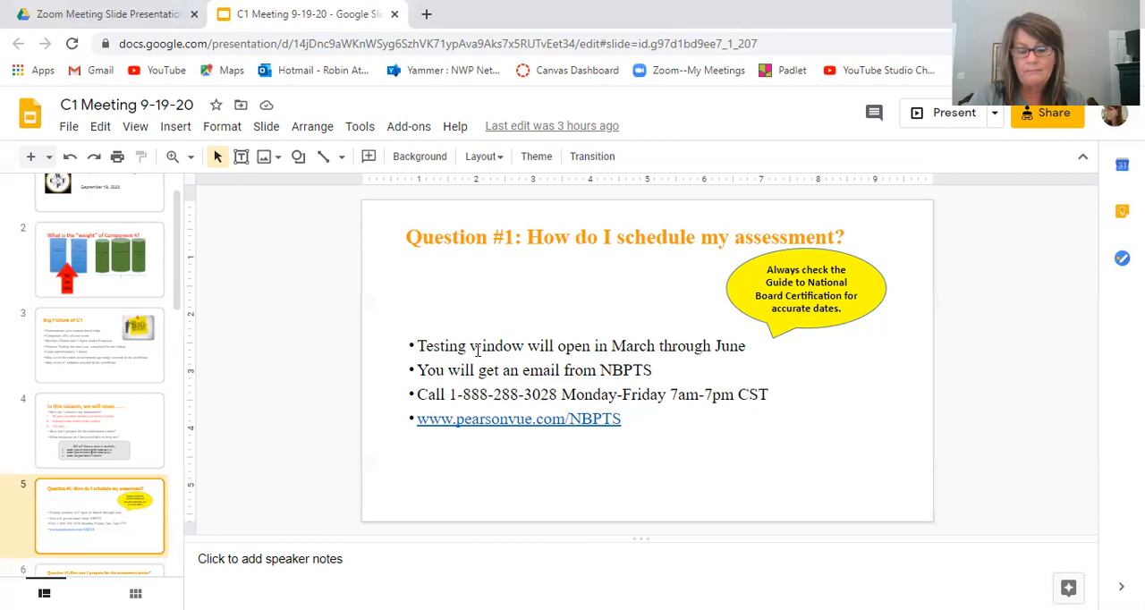
mouse_move(563, 341)
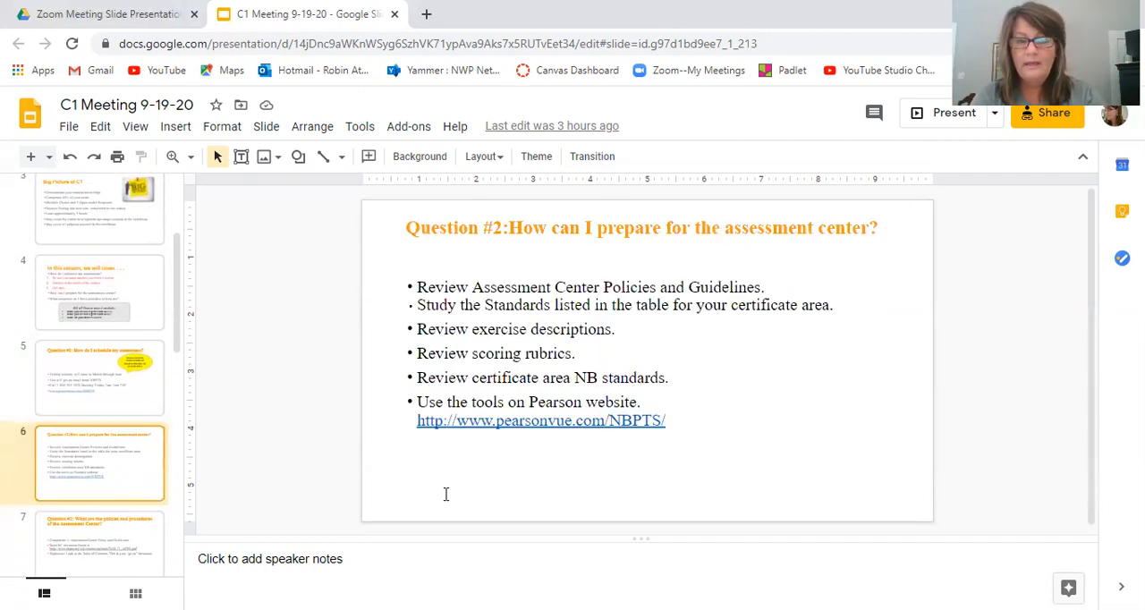
mouse_move(458, 315)
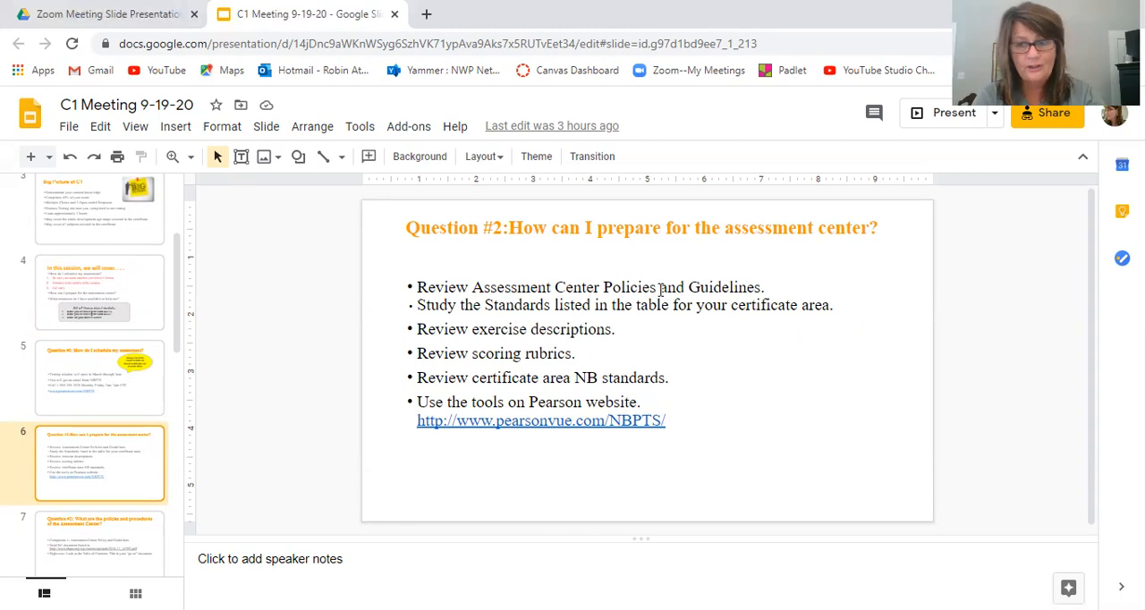
mouse_move(660, 290)
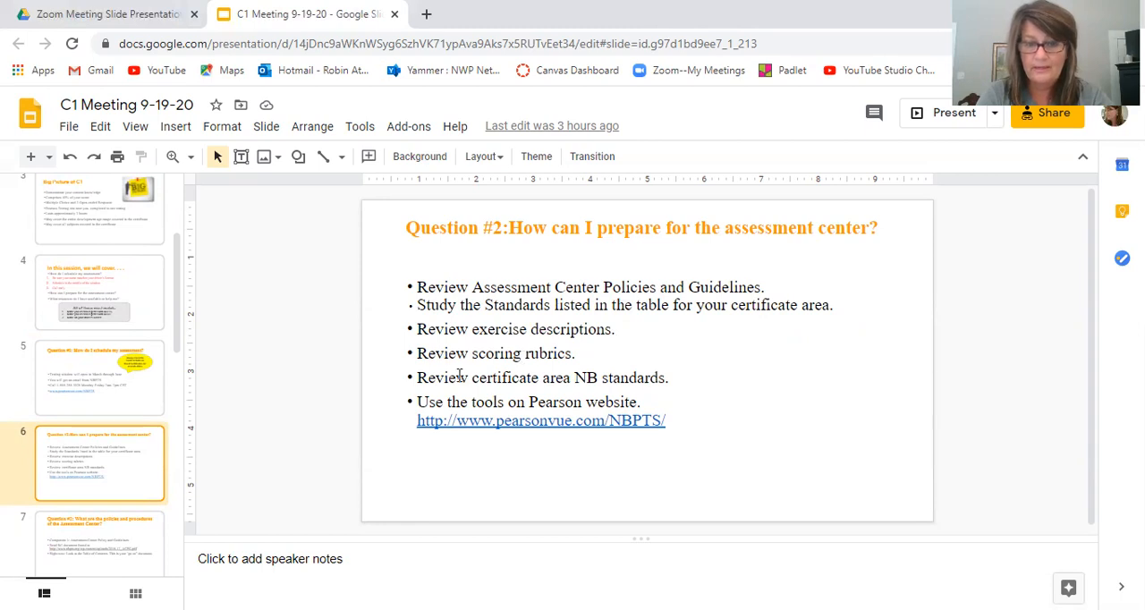
mouse_move(458, 375)
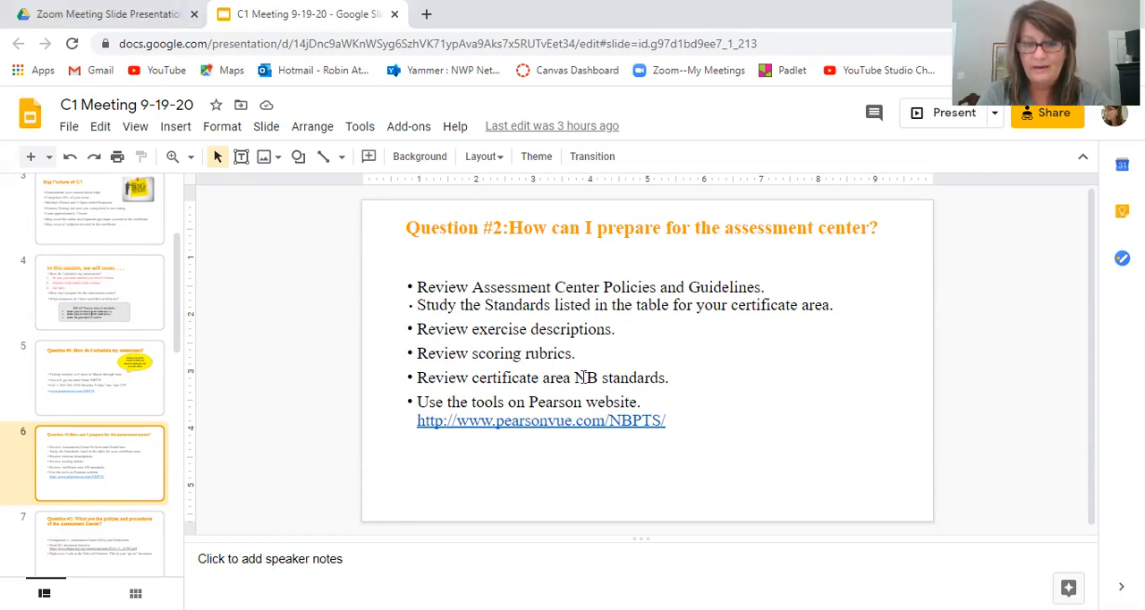
Delete the 'Review certificate area NB standards.' bullet, then move to the Assessment Center policies slide.
left_click(664, 376)
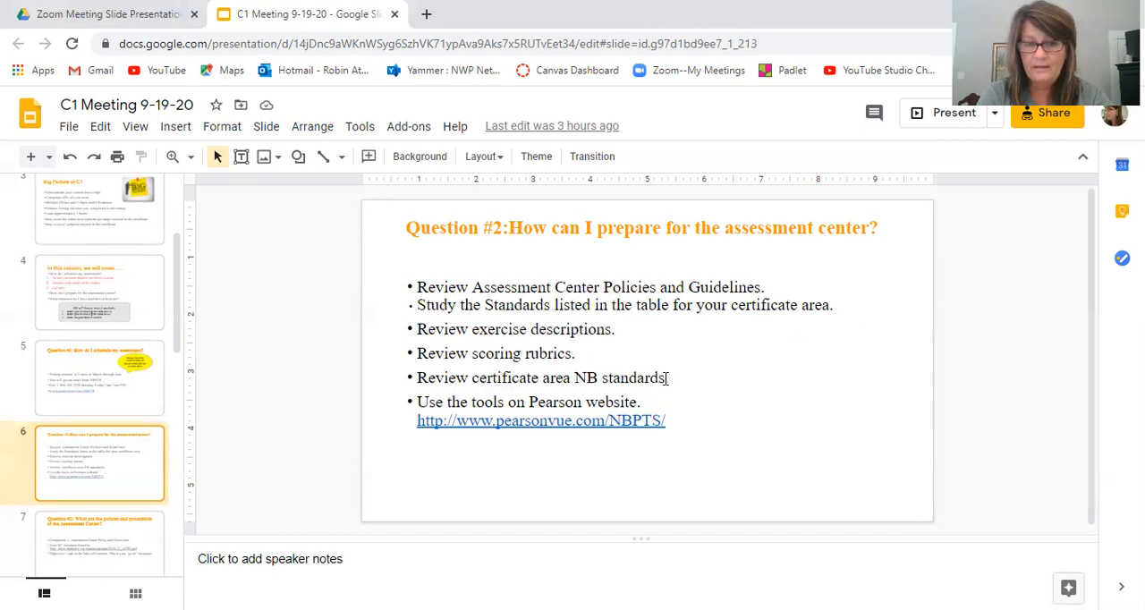
triple_click(541, 377)
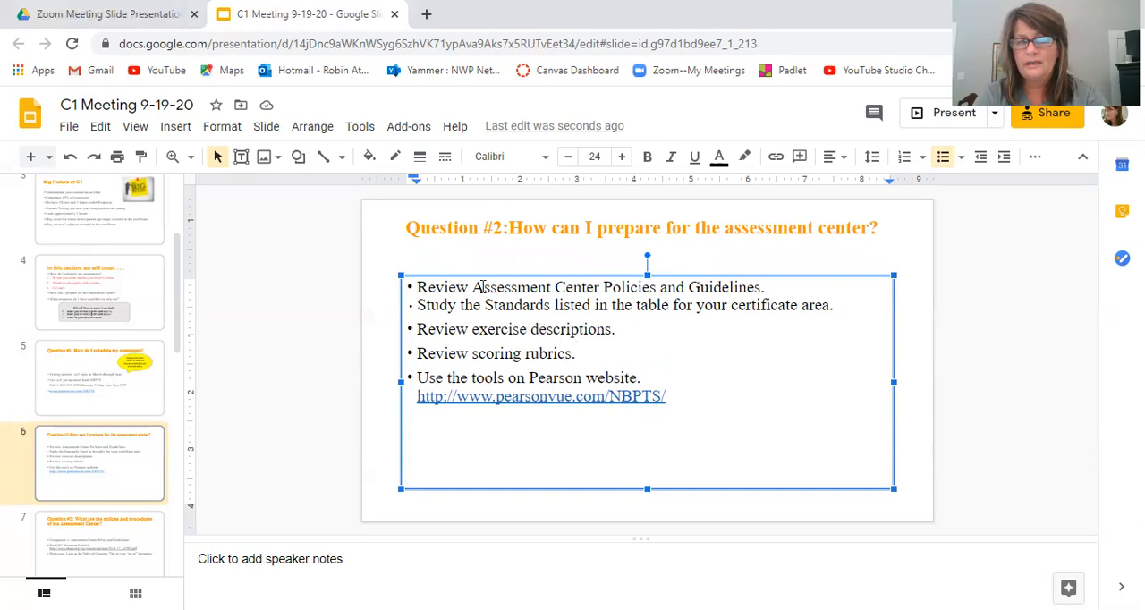
mouse_move(562, 437)
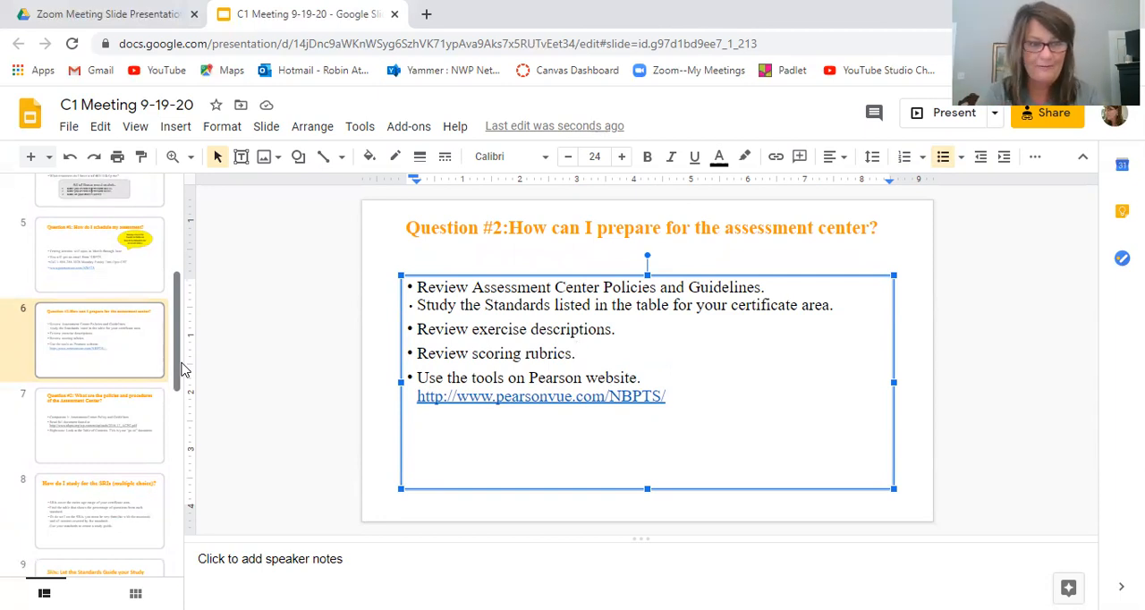
left_click(100, 426)
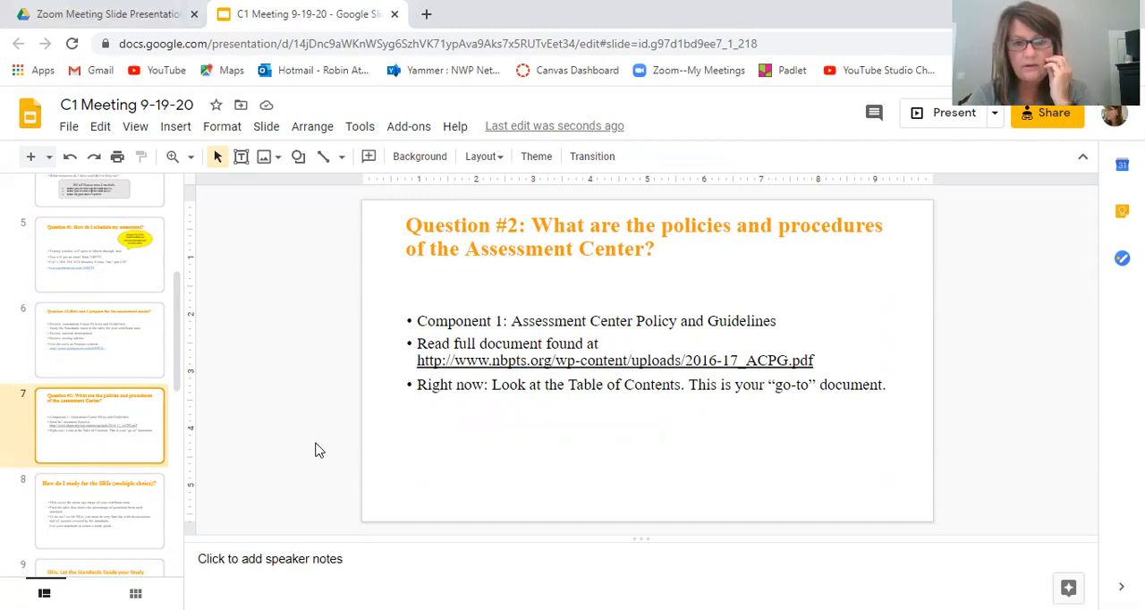
mouse_move(749, 317)
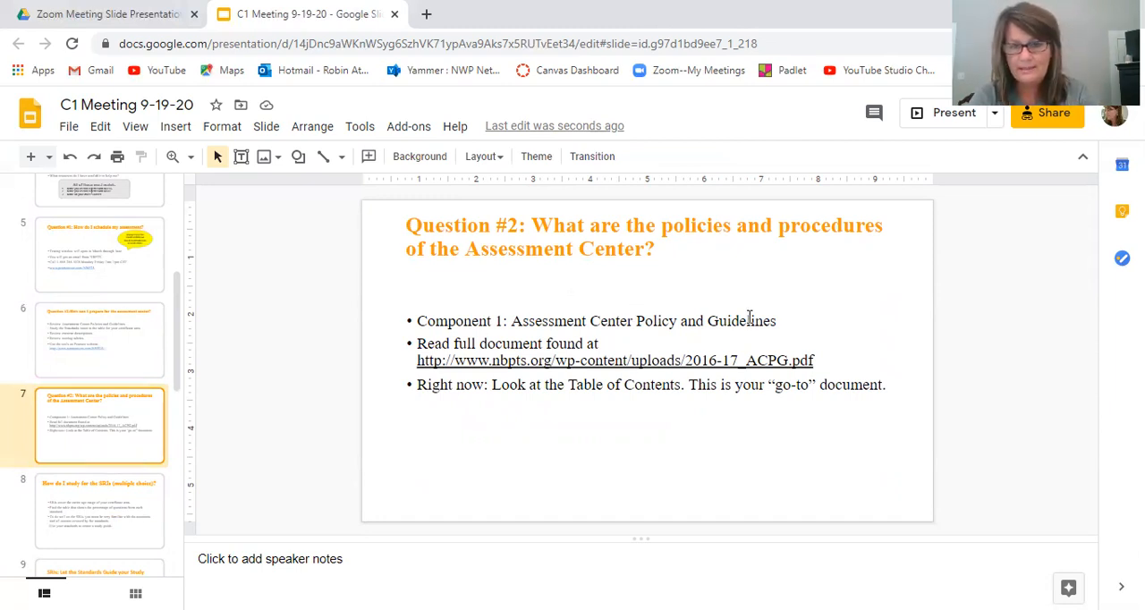
mouse_move(677, 361)
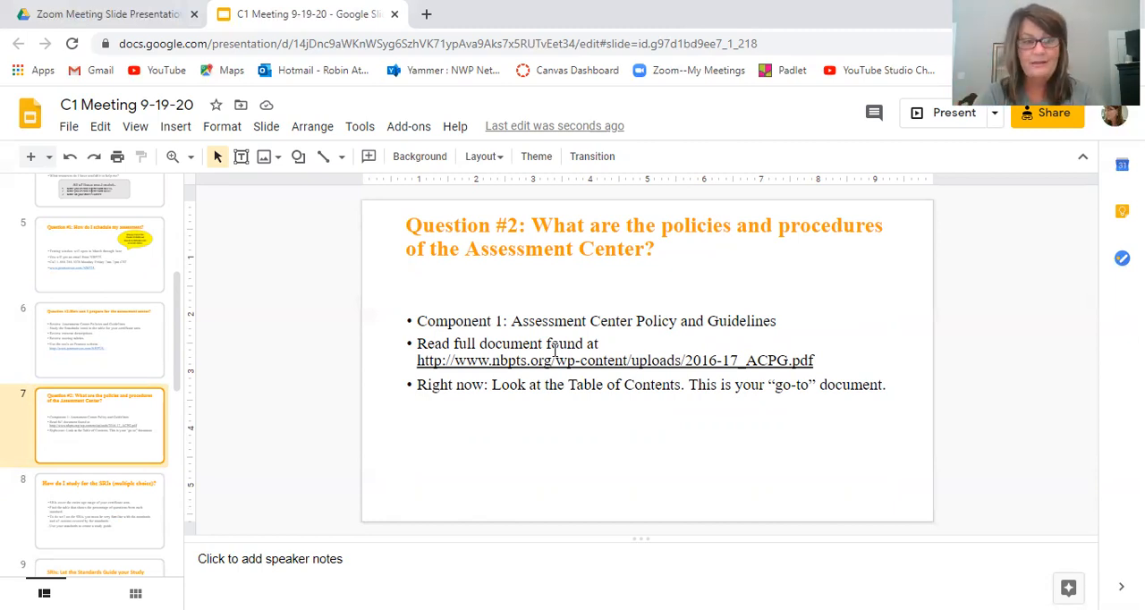
mouse_move(340, 456)
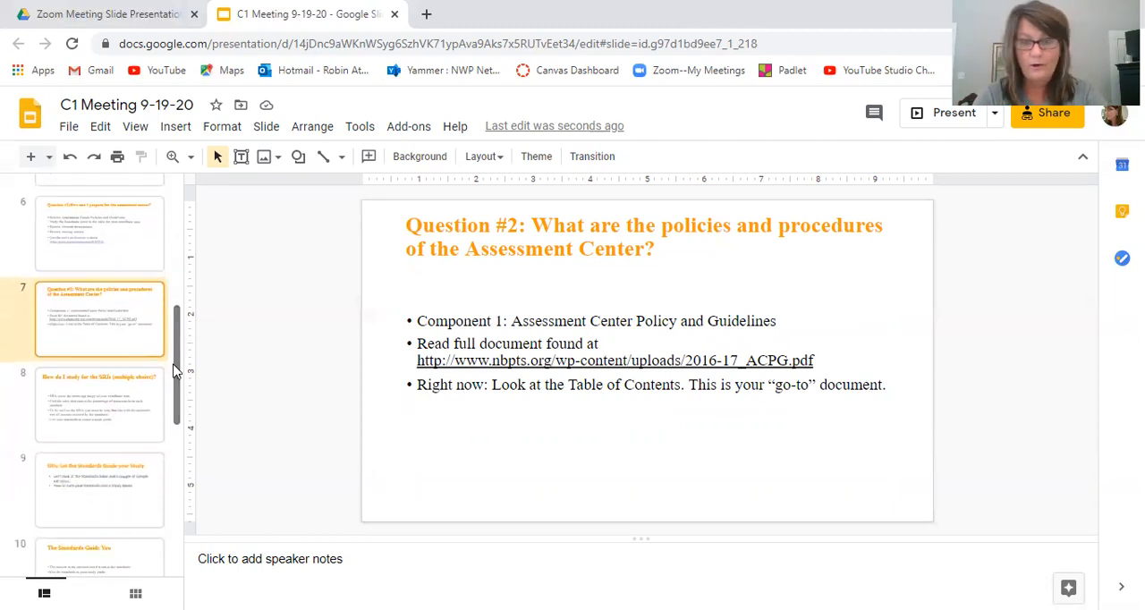
mouse_move(171, 388)
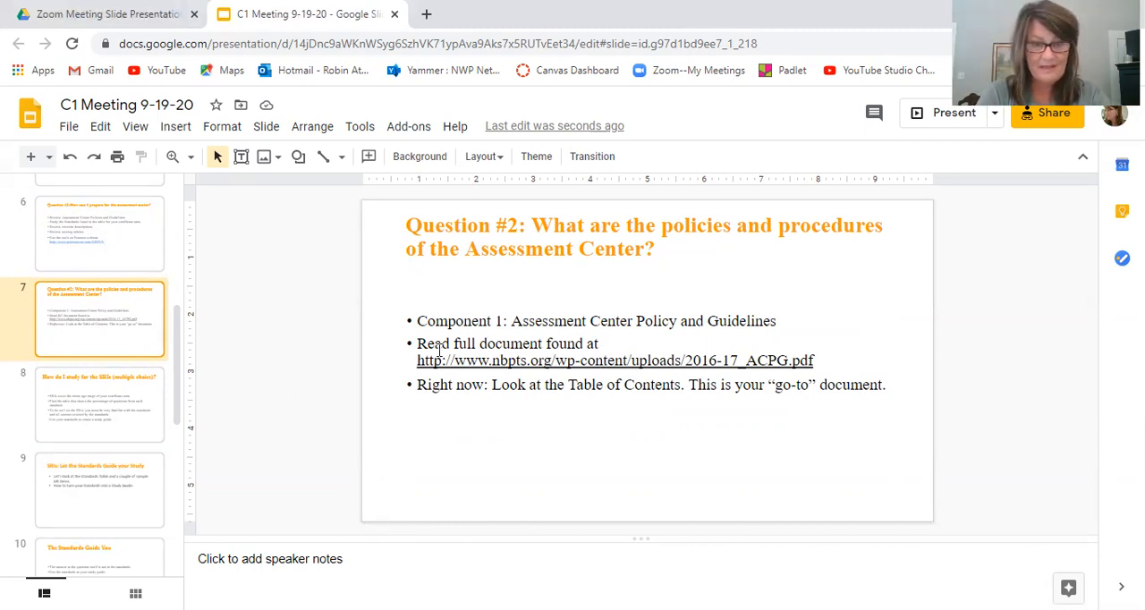
Prefix the second policies bullet with 'Later:' and move to the SRI study slide.
type("Later:")
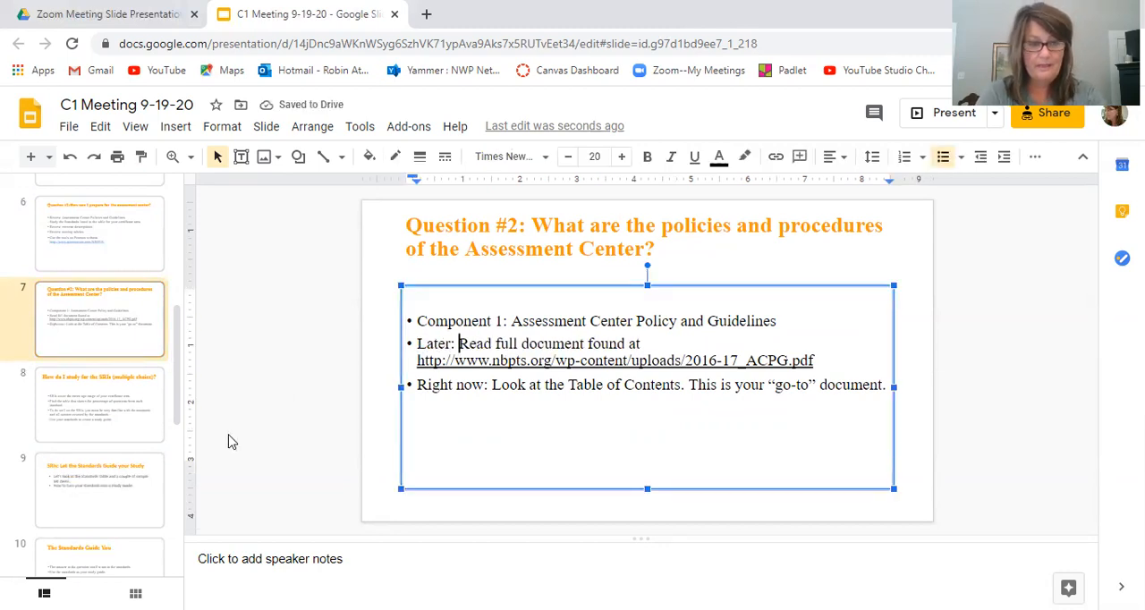
left_click(100, 404)
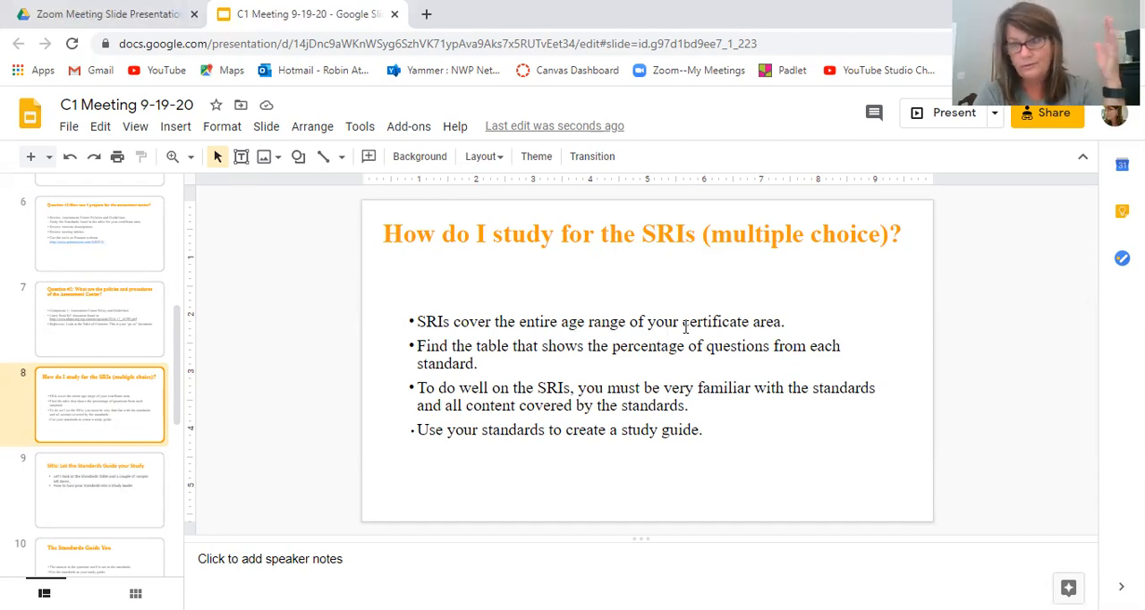
mouse_move(562, 355)
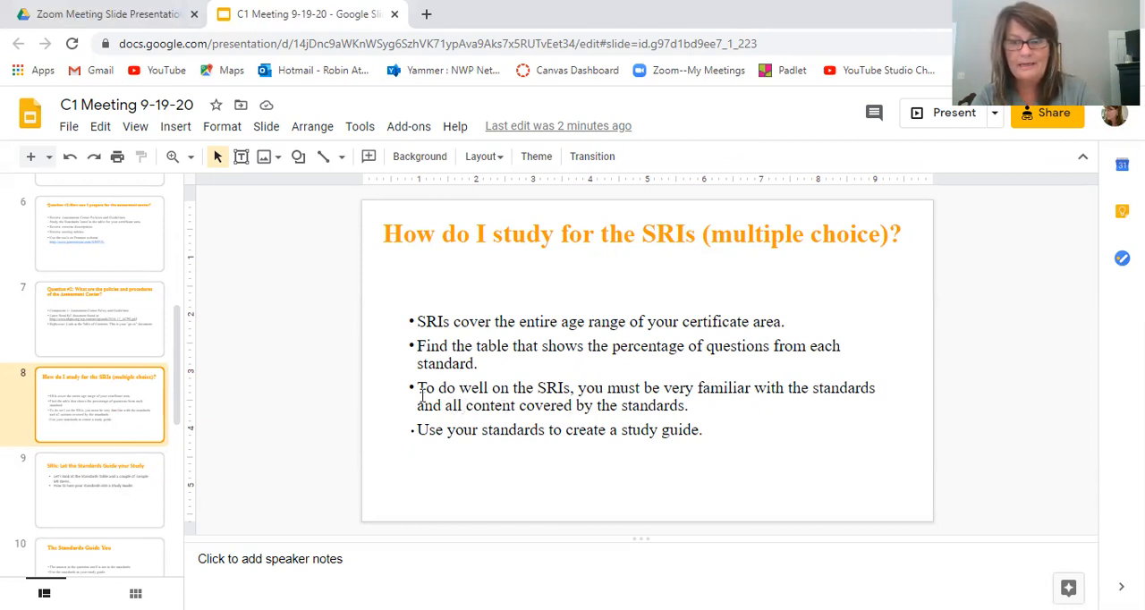
mouse_move(134, 501)
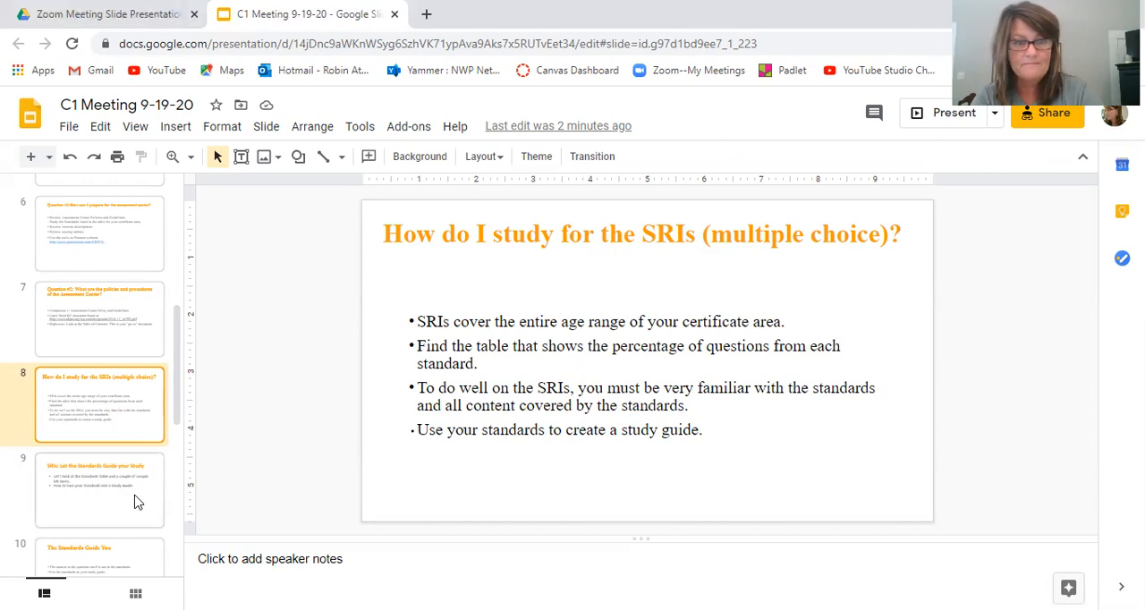
Show slide 9, 'SRIs: Let the Standards Guide your Study'.
left_click(100, 491)
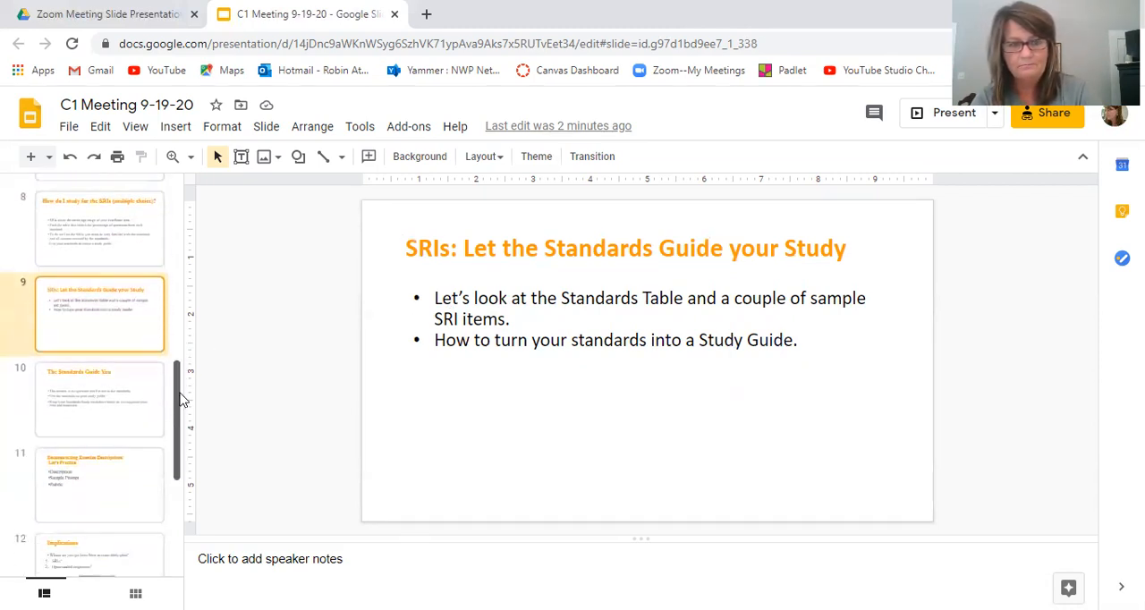
Show slide 10, 'The Standards Guide You'.
left_click(101, 399)
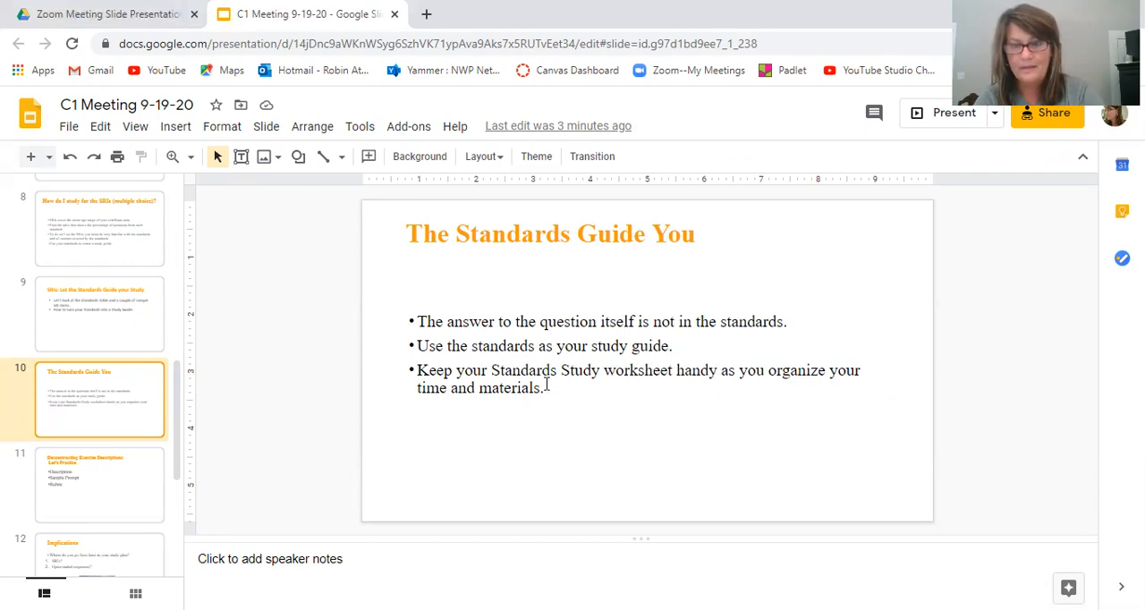
mouse_move(407, 447)
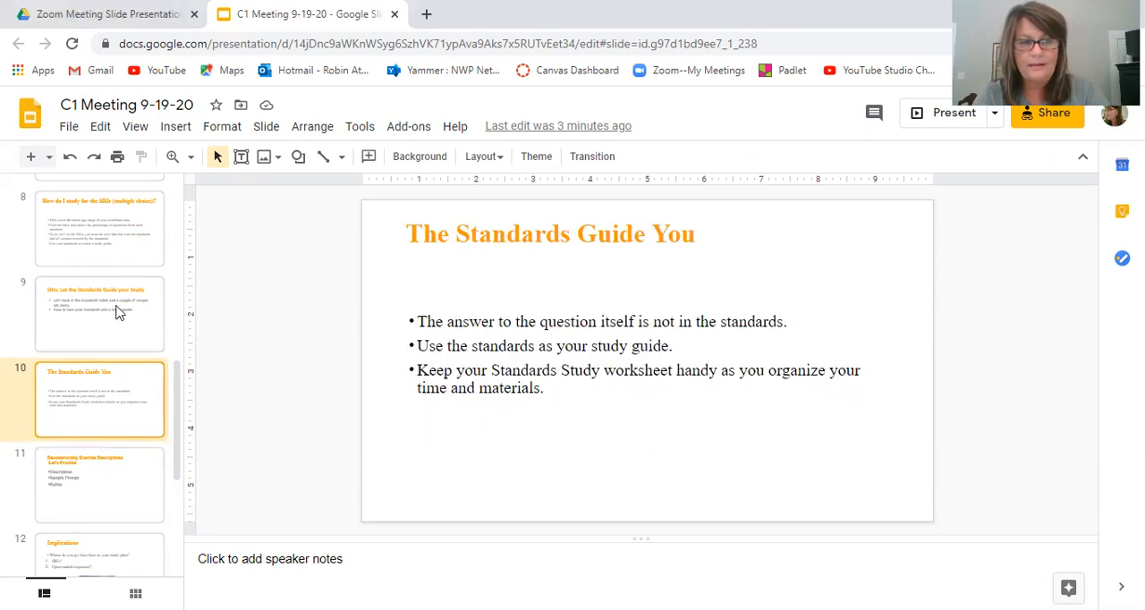
Go back to slide 9 with its standards table and study guide bullets.
left_click(100, 313)
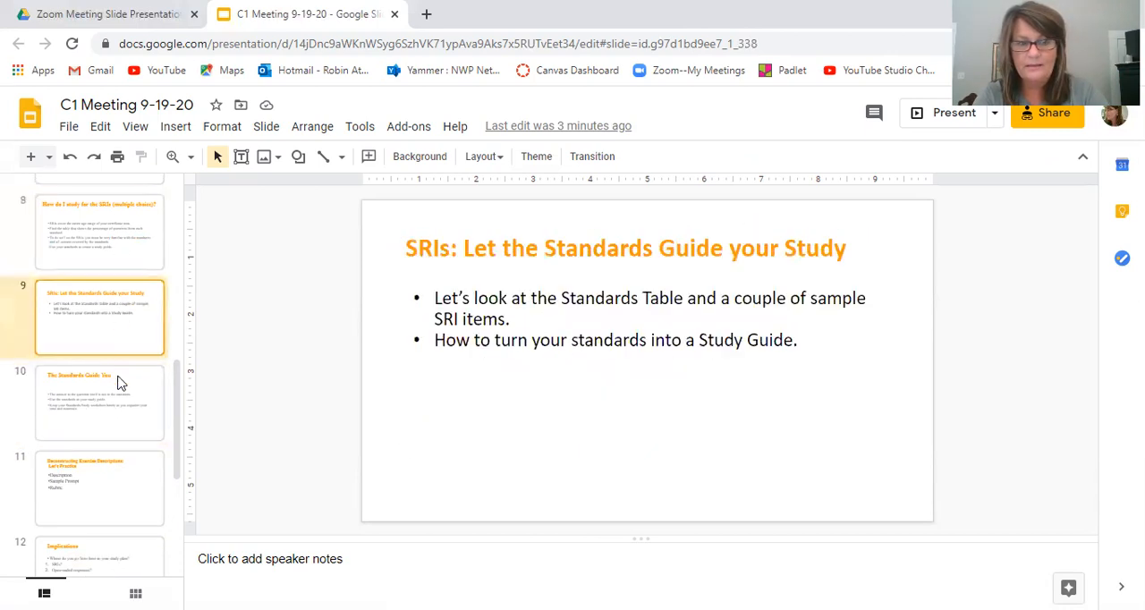
left_click(101, 487)
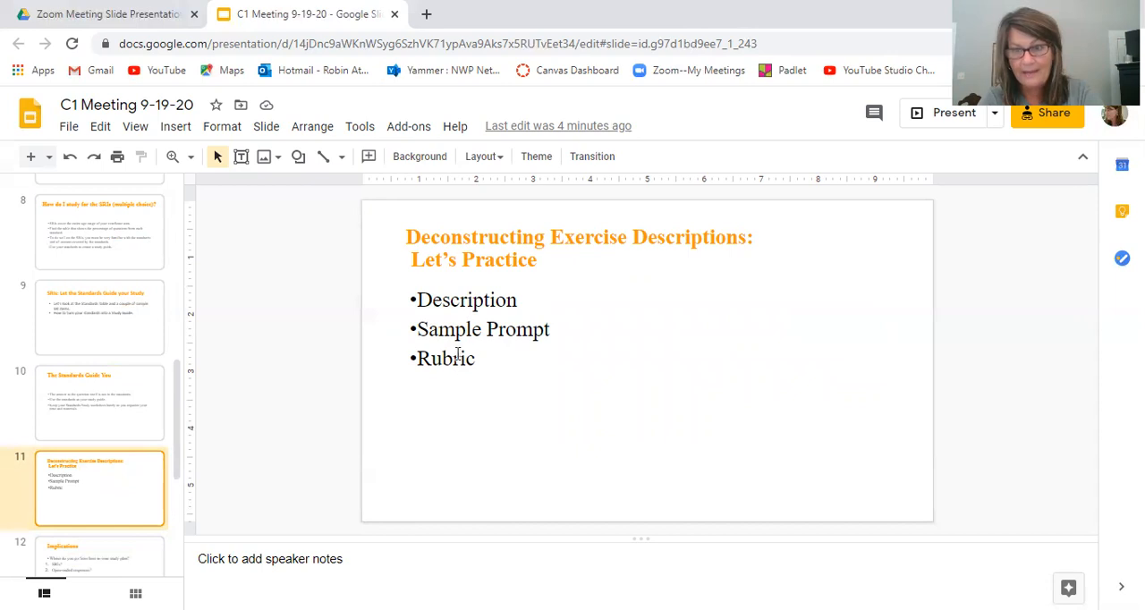
mouse_move(454, 401)
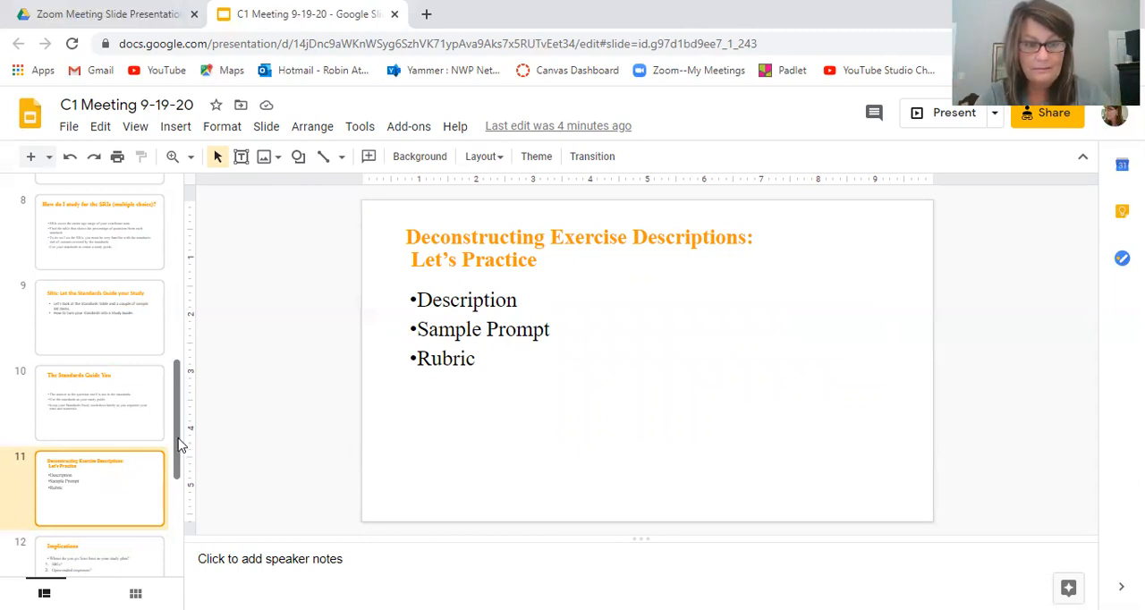
scroll("down", 3)
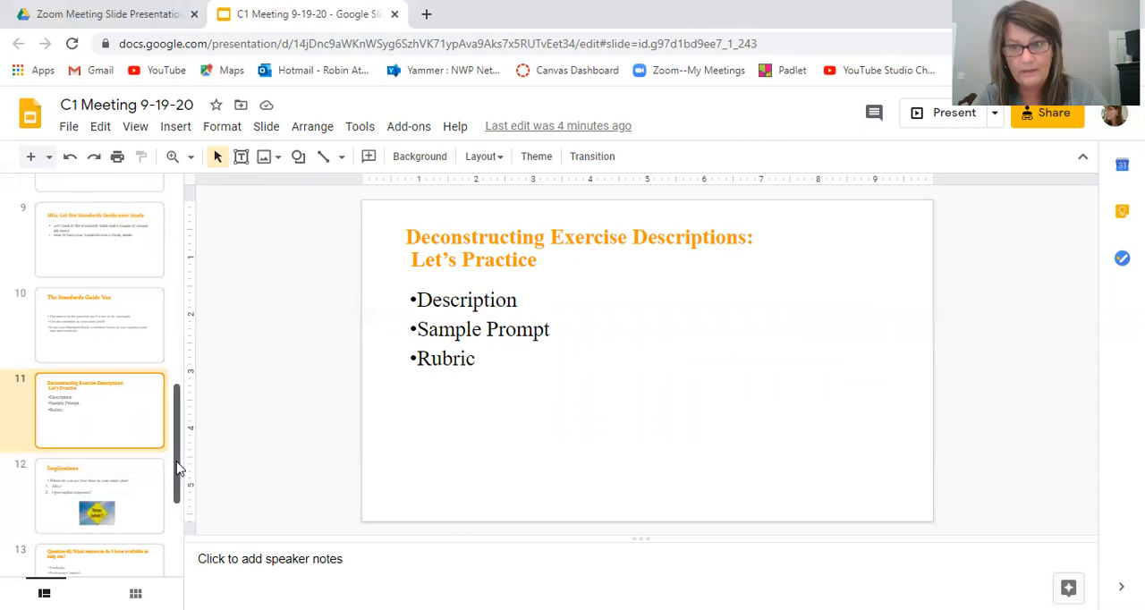
scroll("down", 3)
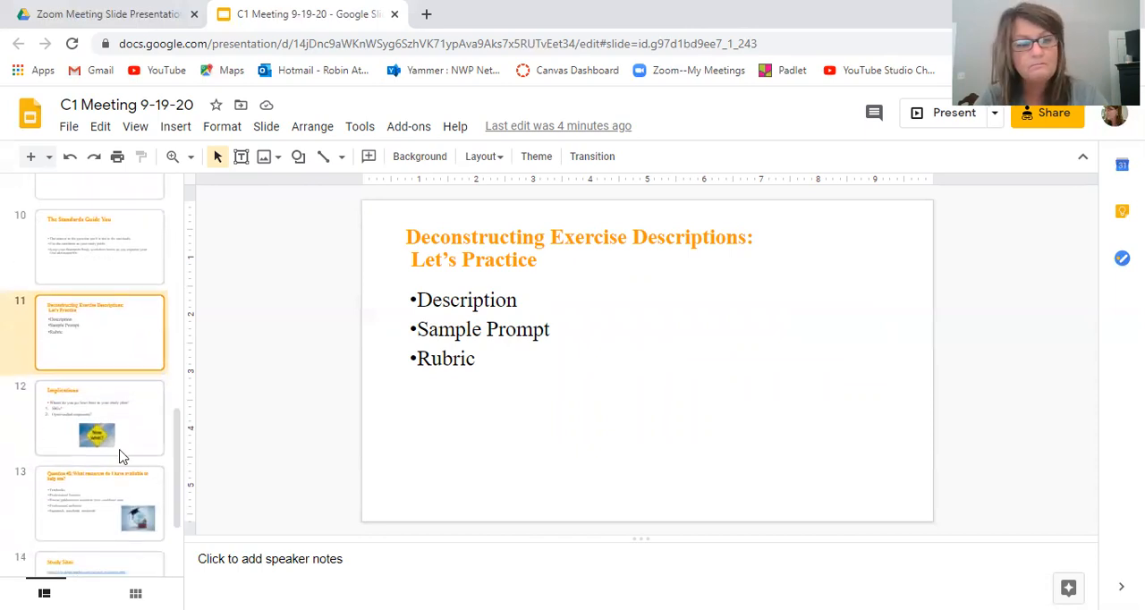
left_click(101, 417)
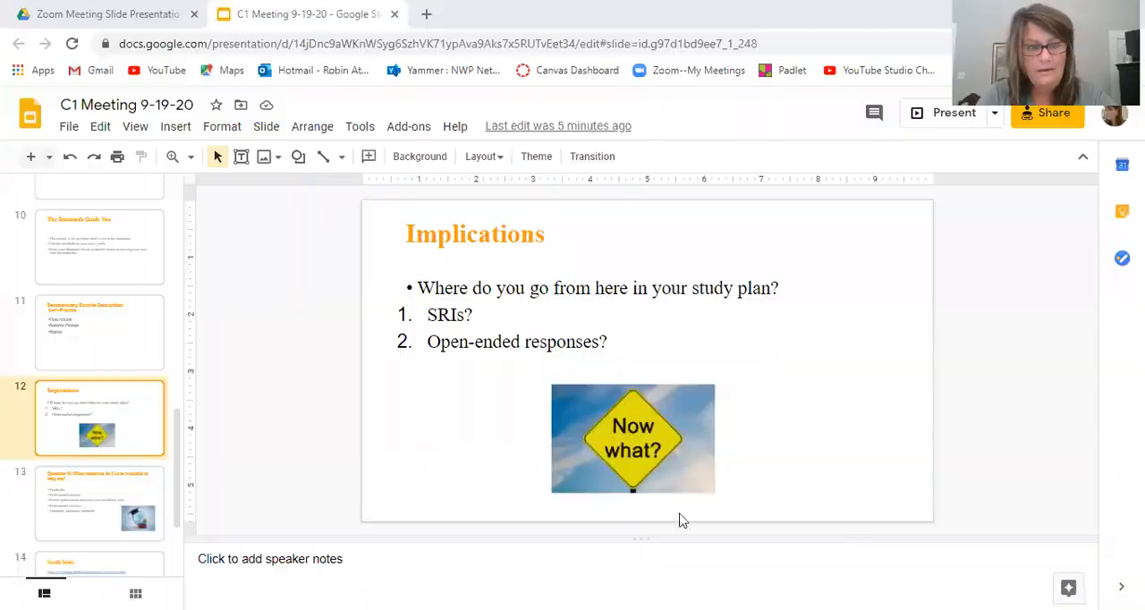
Show slide 13, Question #3, listing the five available resources.
left_click(98, 501)
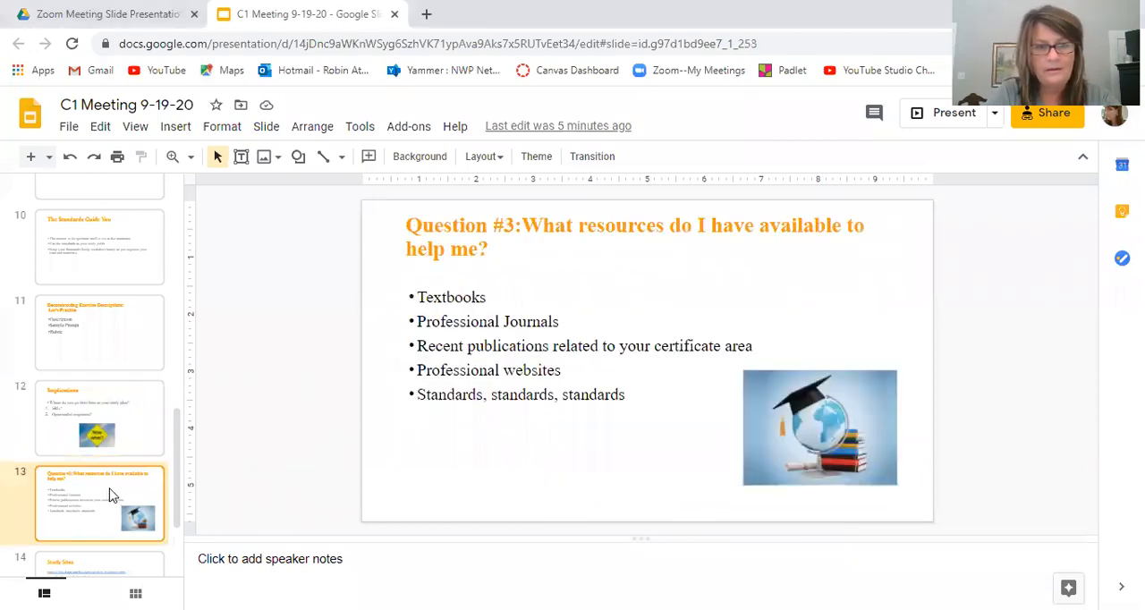
mouse_move(555, 441)
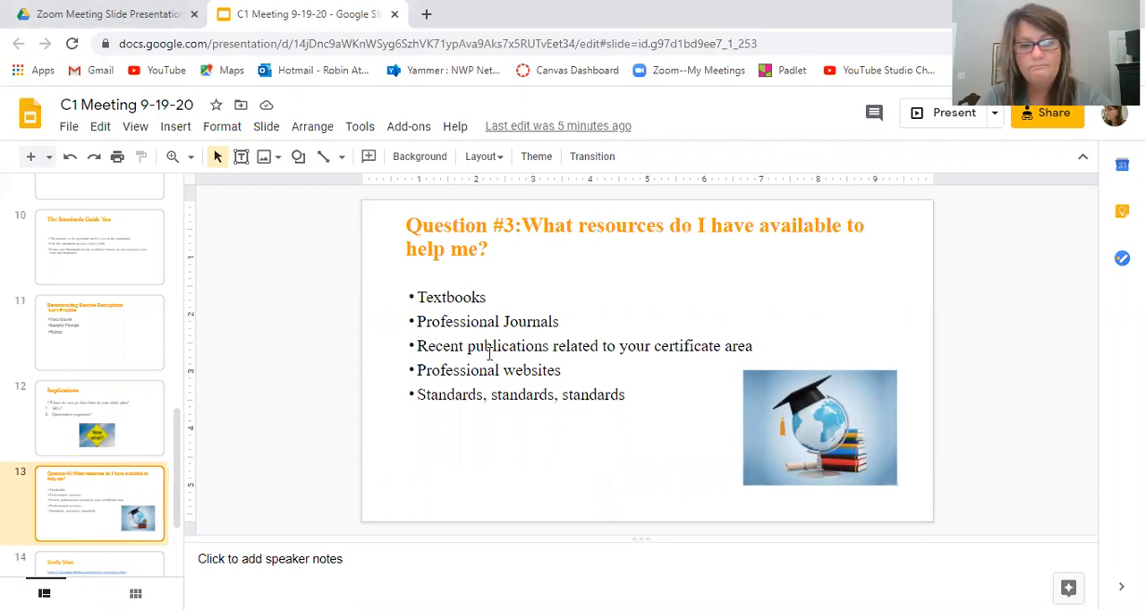
mouse_move(478, 318)
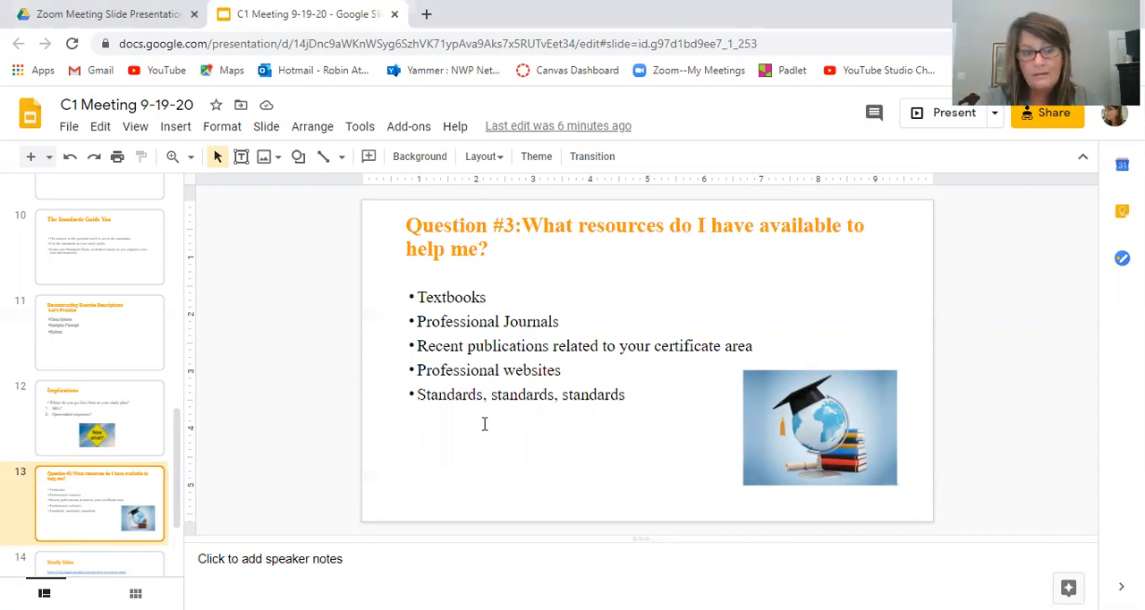
mouse_move(419, 428)
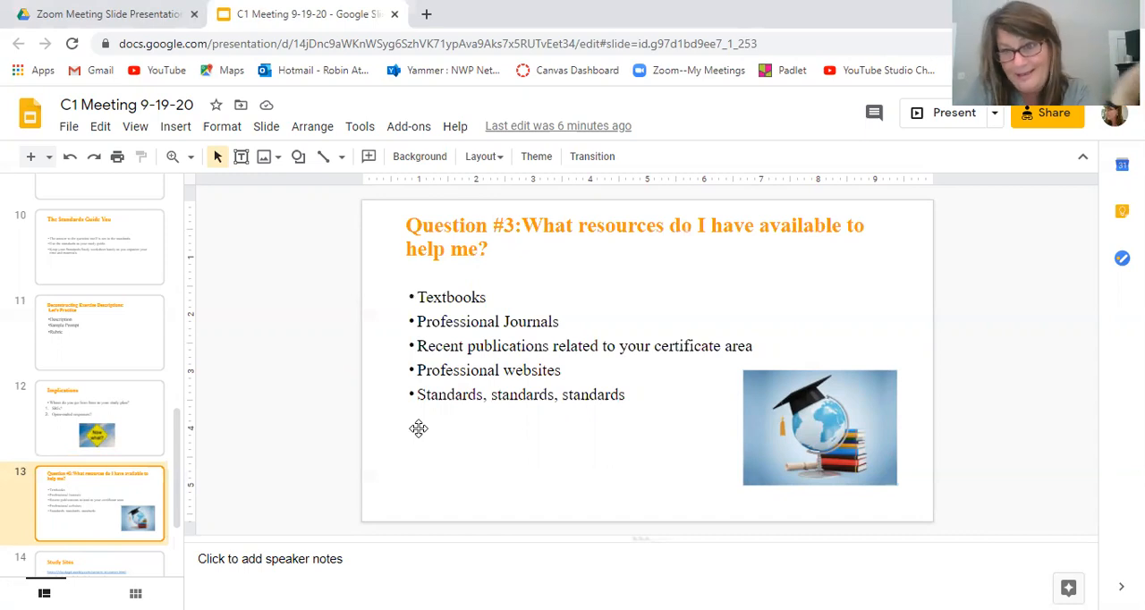
mouse_move(417, 433)
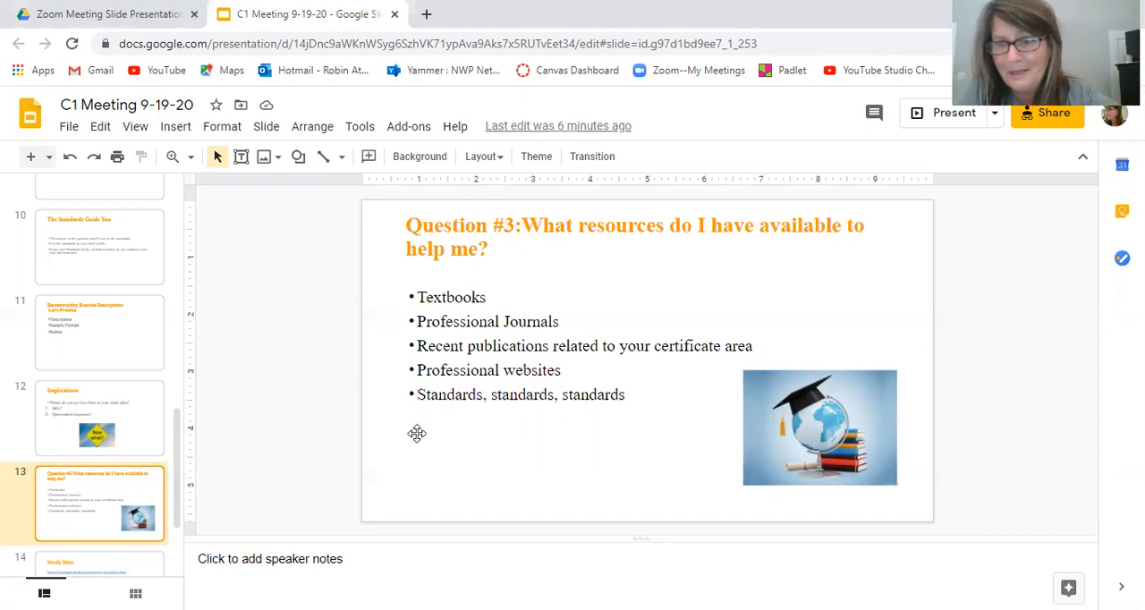
scroll("down", 3)
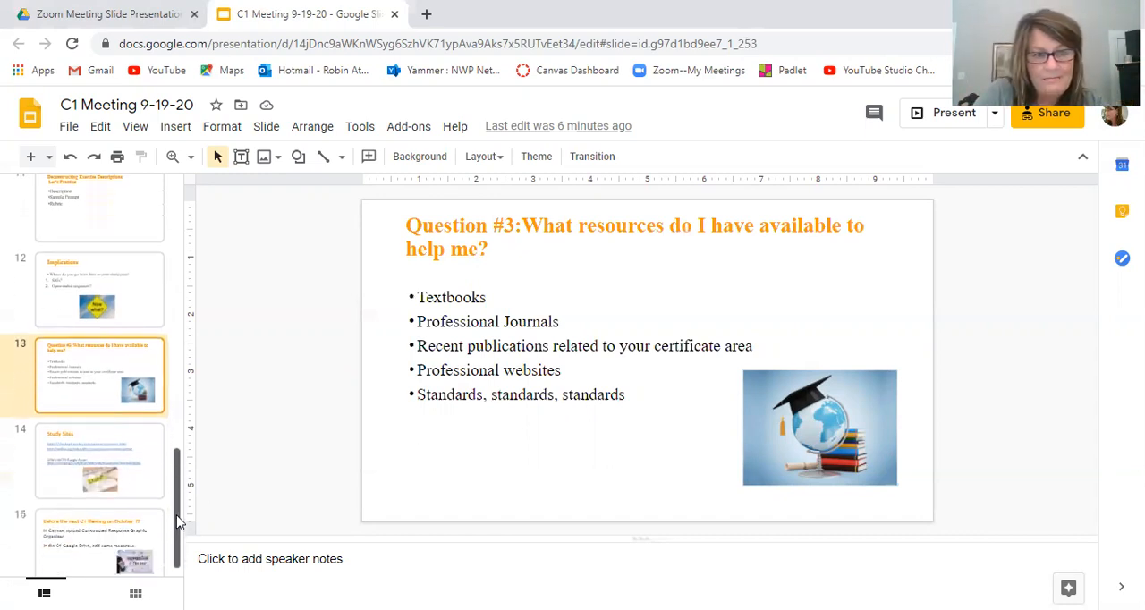
Show slide 14, 'Study Sites', with its website links and Drive folder.
left_click(98, 447)
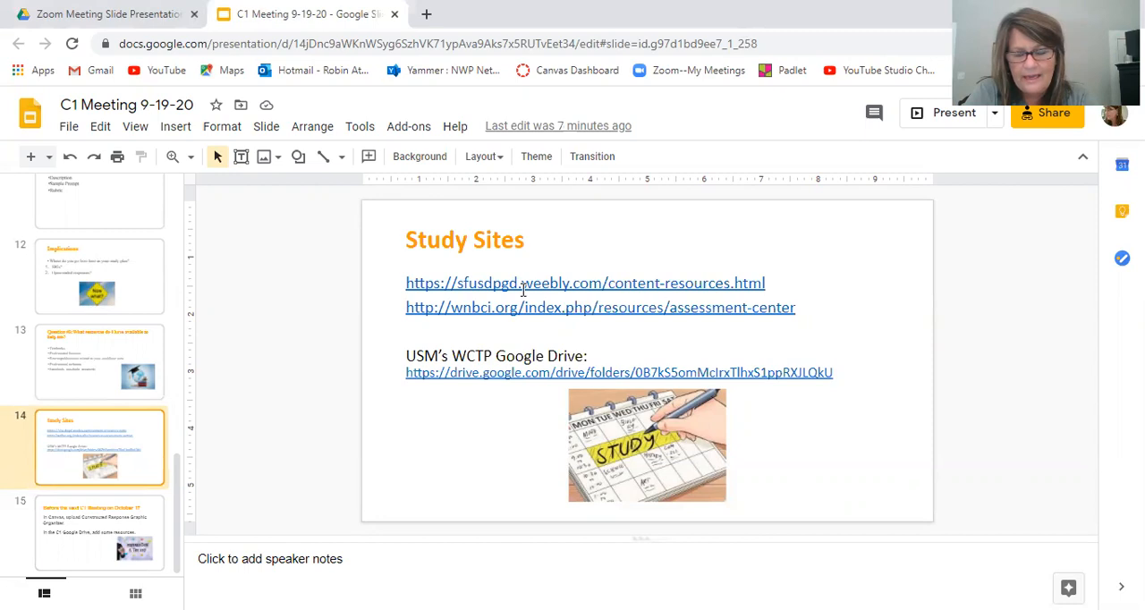
mouse_move(501, 390)
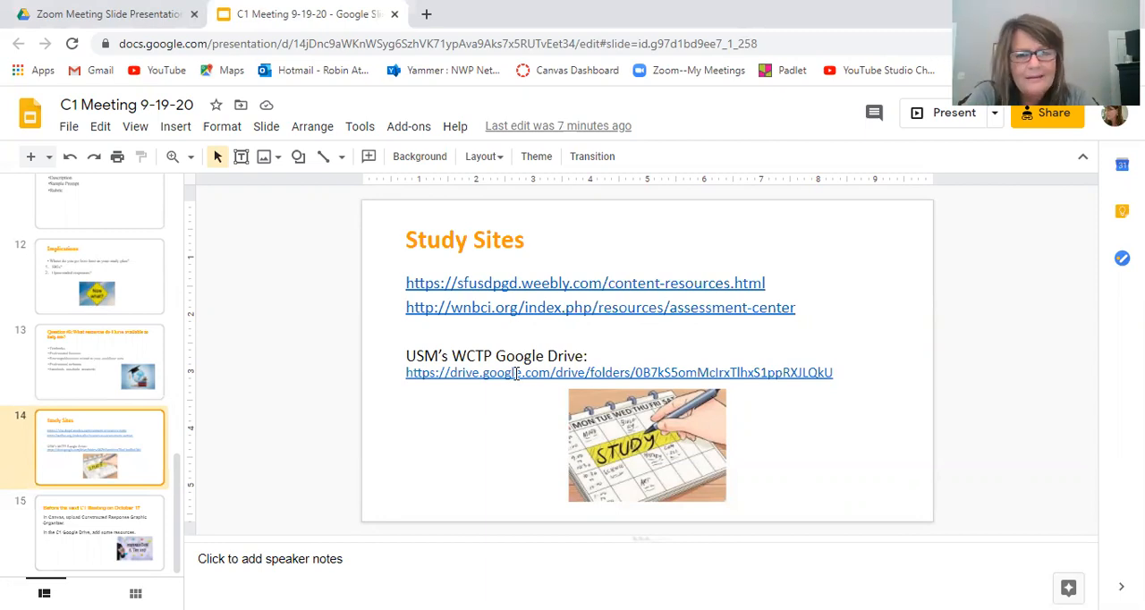
mouse_move(272, 501)
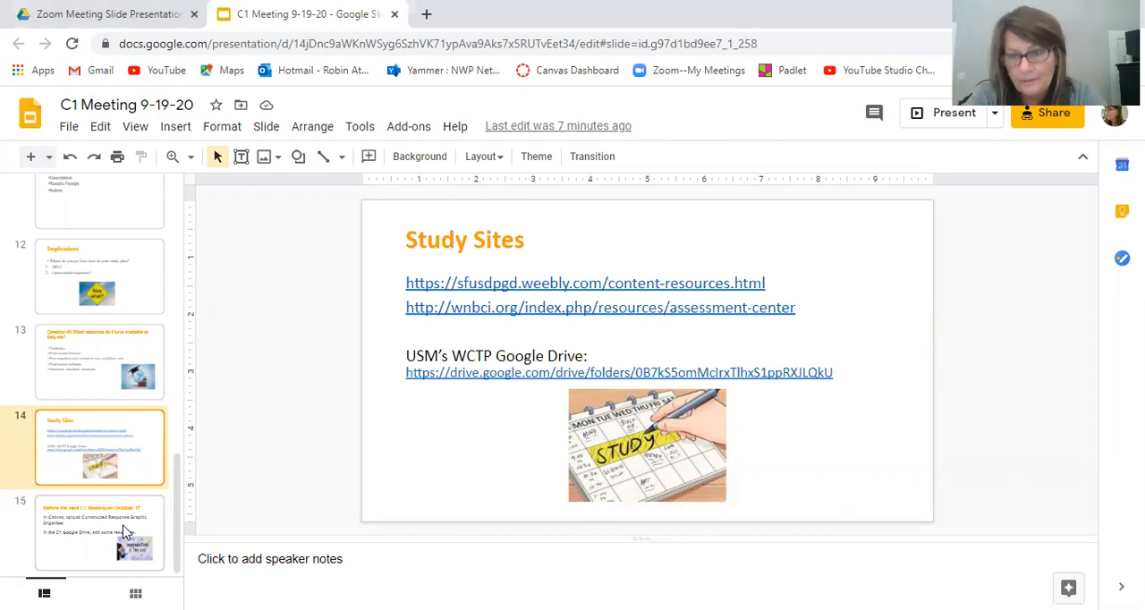
Show slide 15, 'Before the next C1 Meeting on October 17', after a brief look back at Study Sites.
left_click(98, 533)
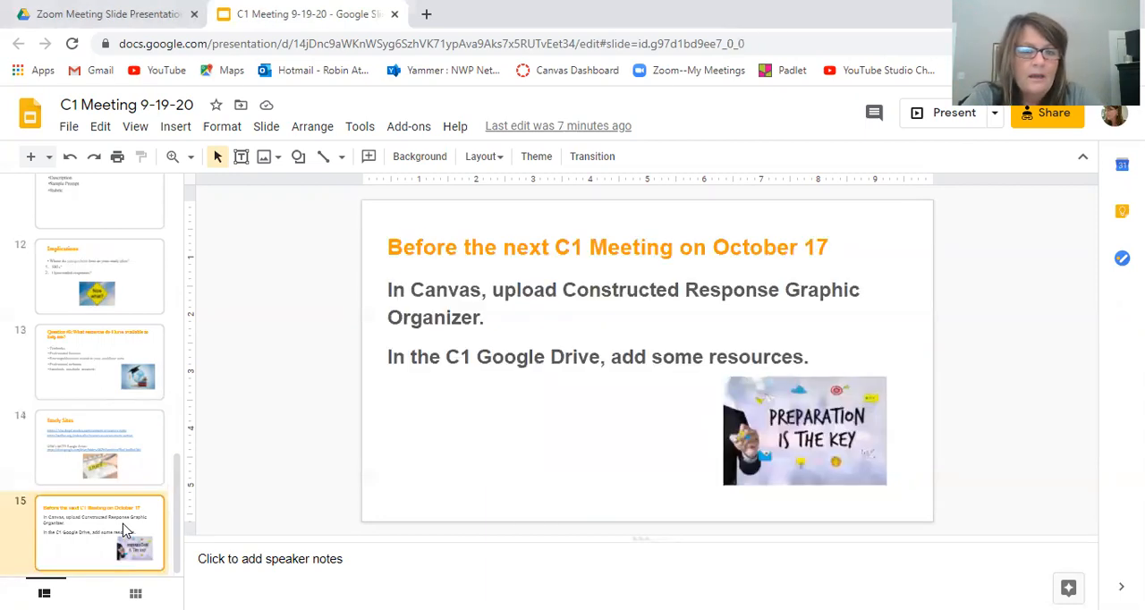
mouse_move(380, 433)
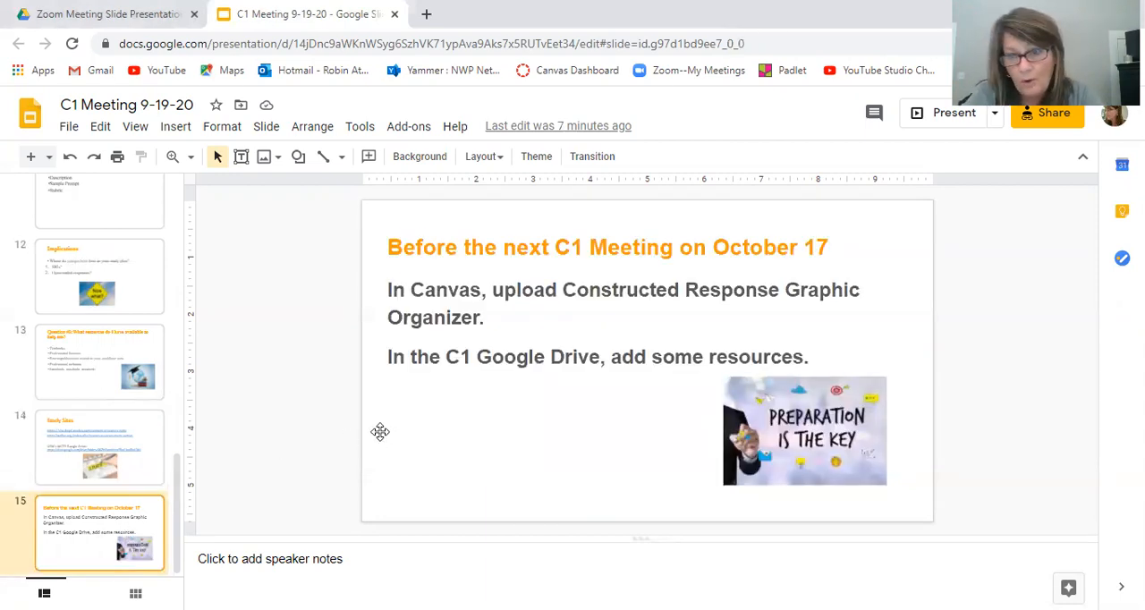
mouse_move(483, 274)
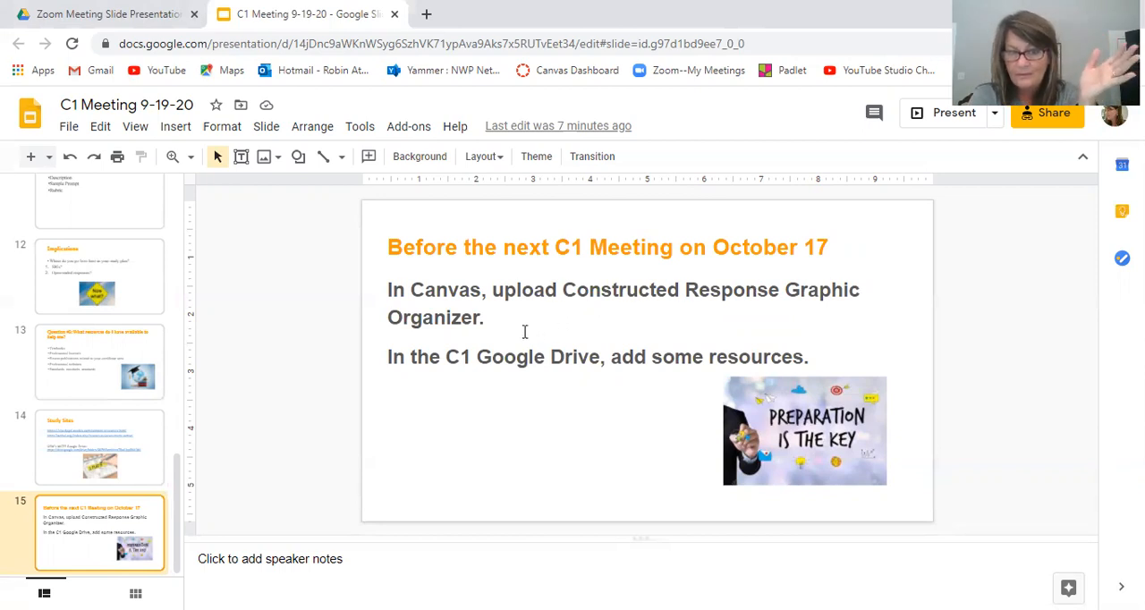
mouse_move(651, 304)
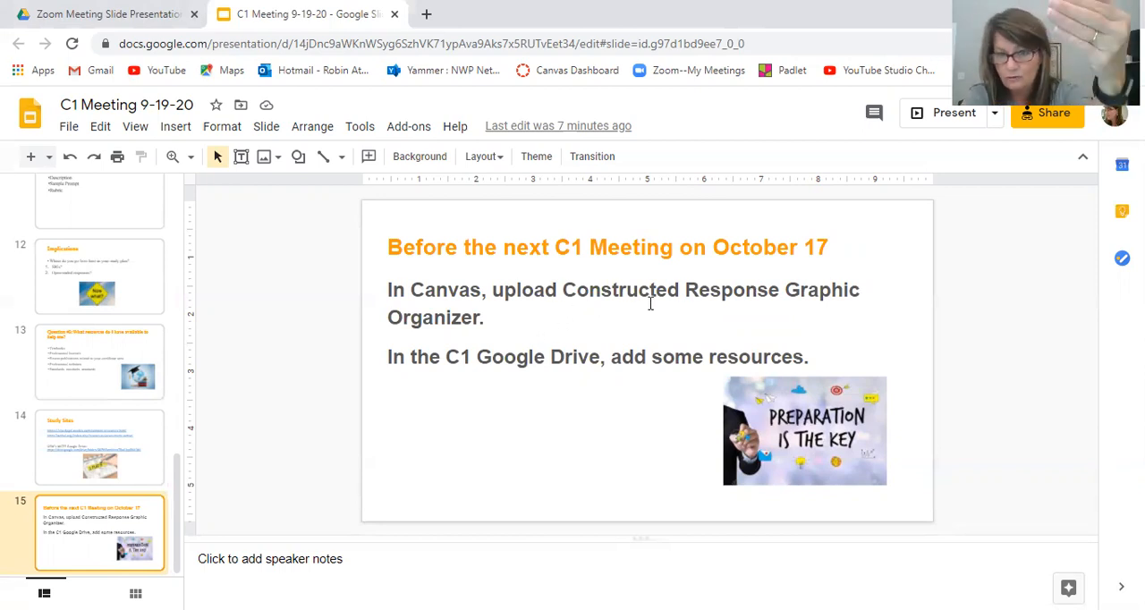
mouse_move(477, 358)
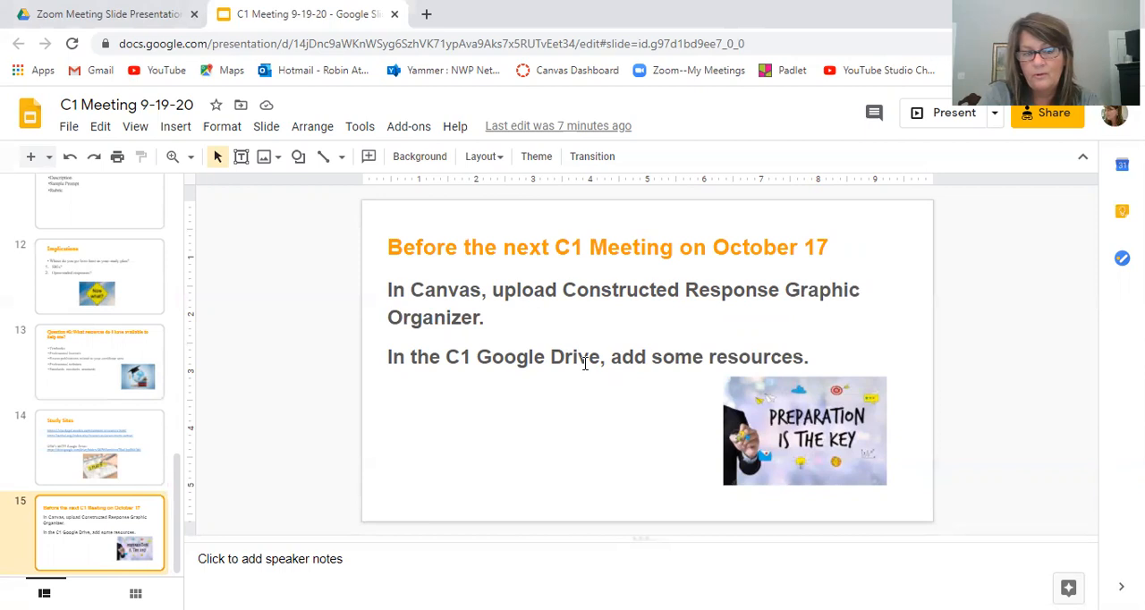
left_click(98, 447)
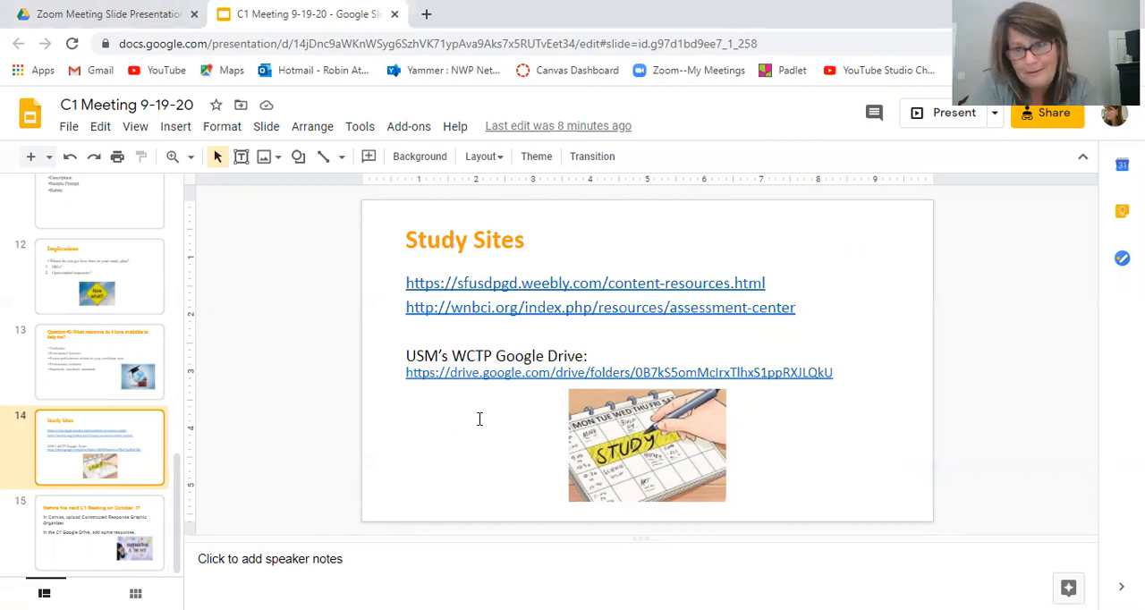
left_click(99, 533)
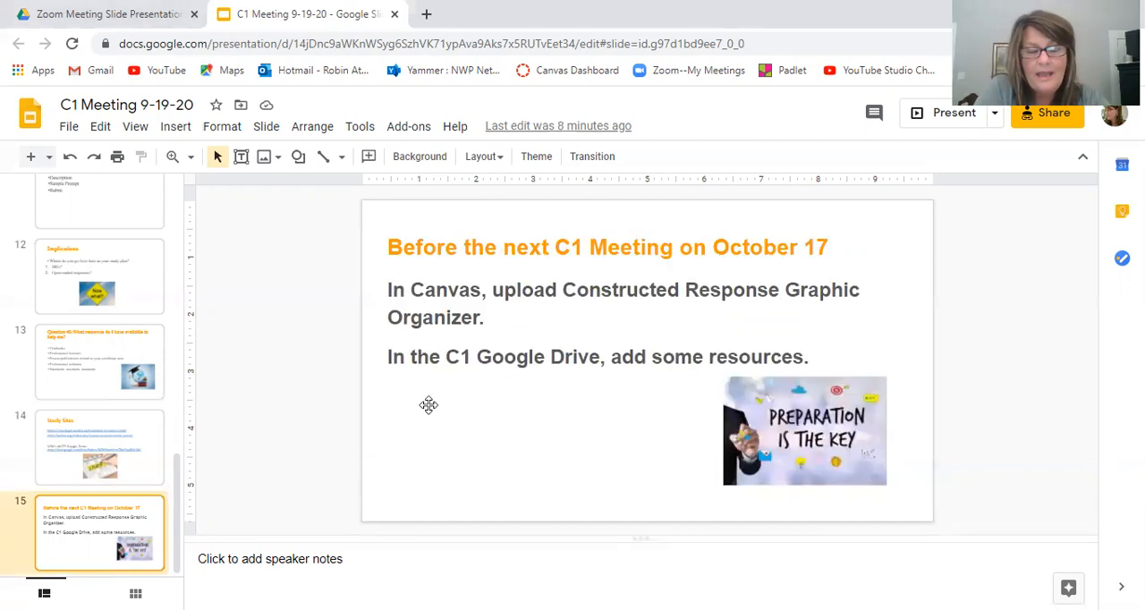